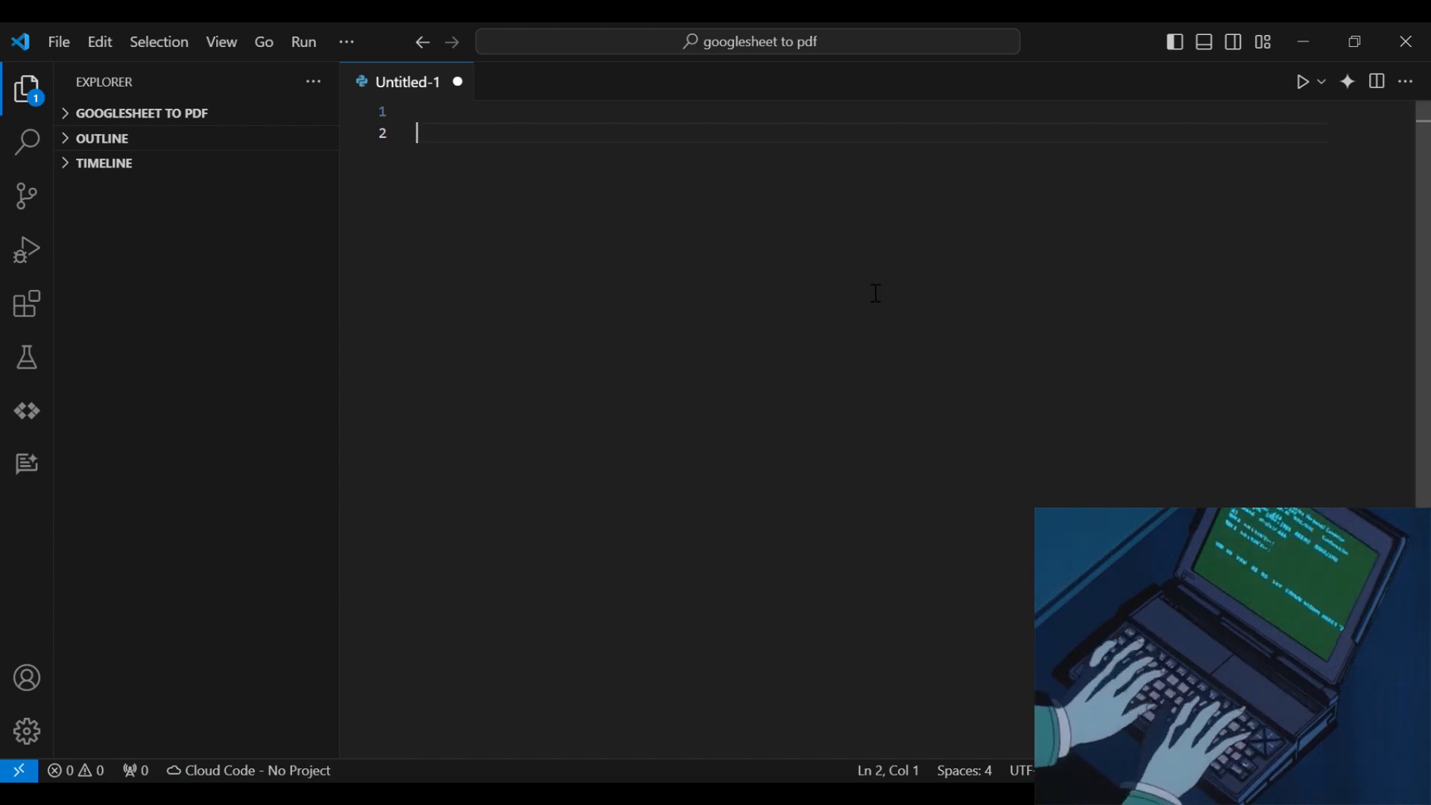
mouse_move(748, 229)
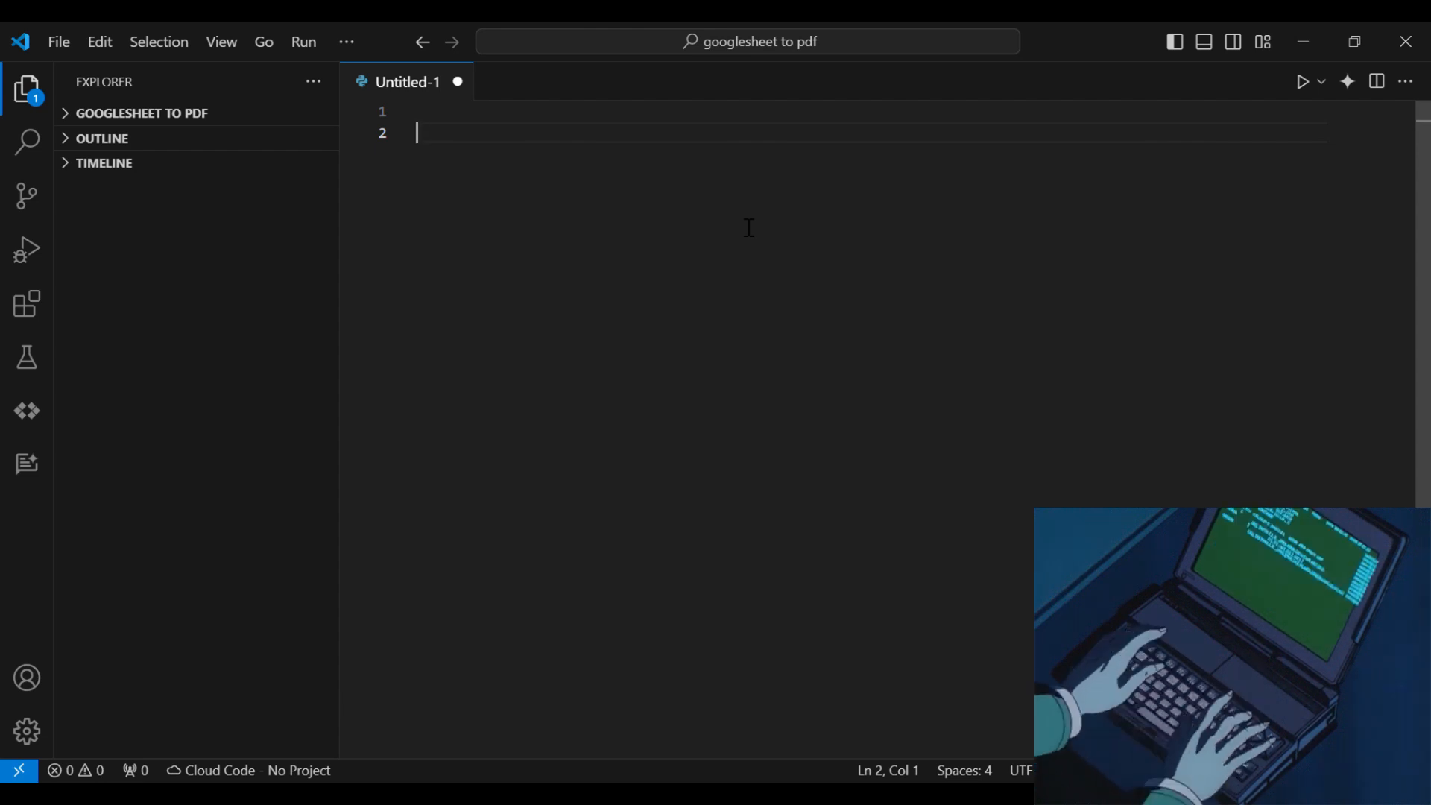
Step: Define function_1 looping over range(5), printing 'function 1 is running' with time.sleep(1)
text(def f)
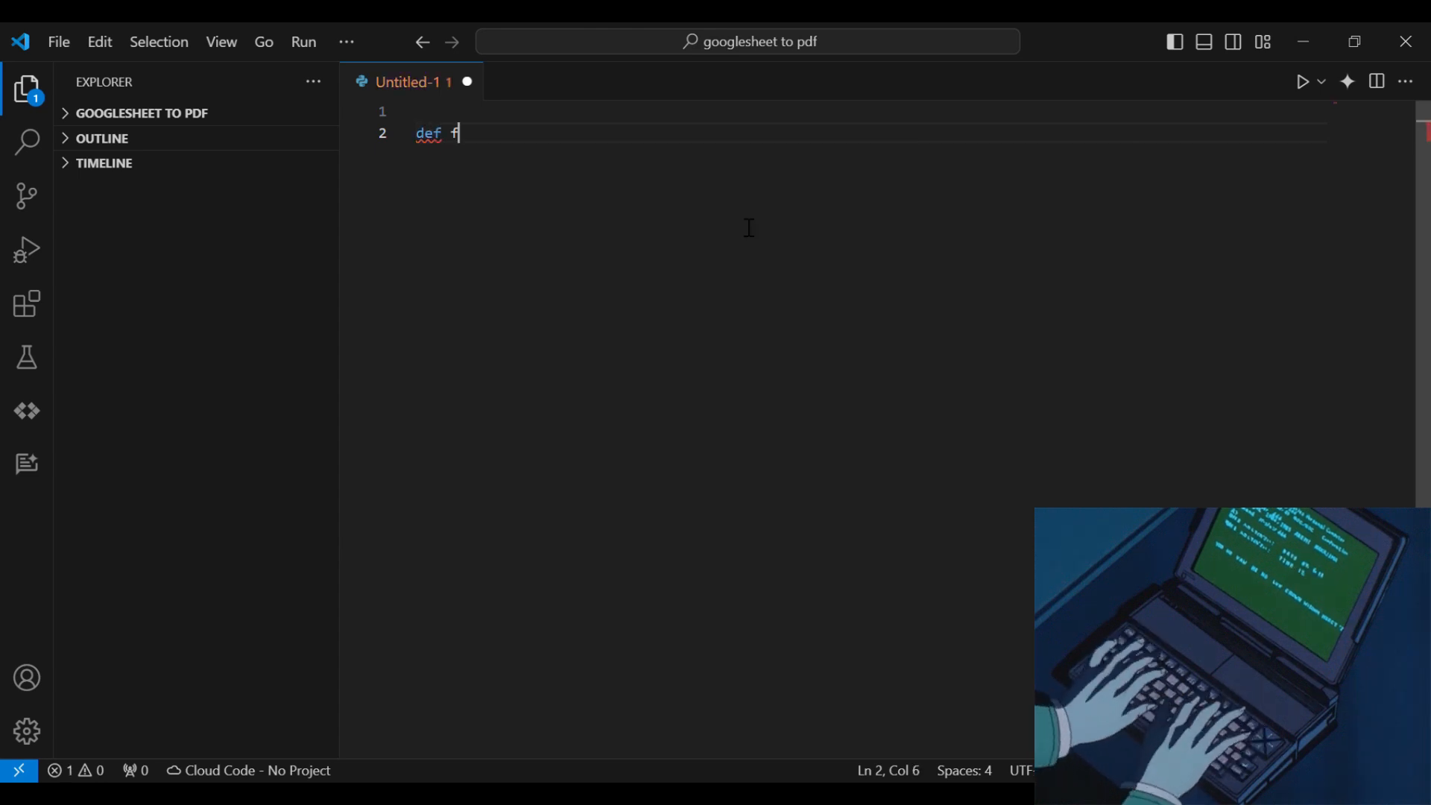
text(unction_1():)
text(for i i)
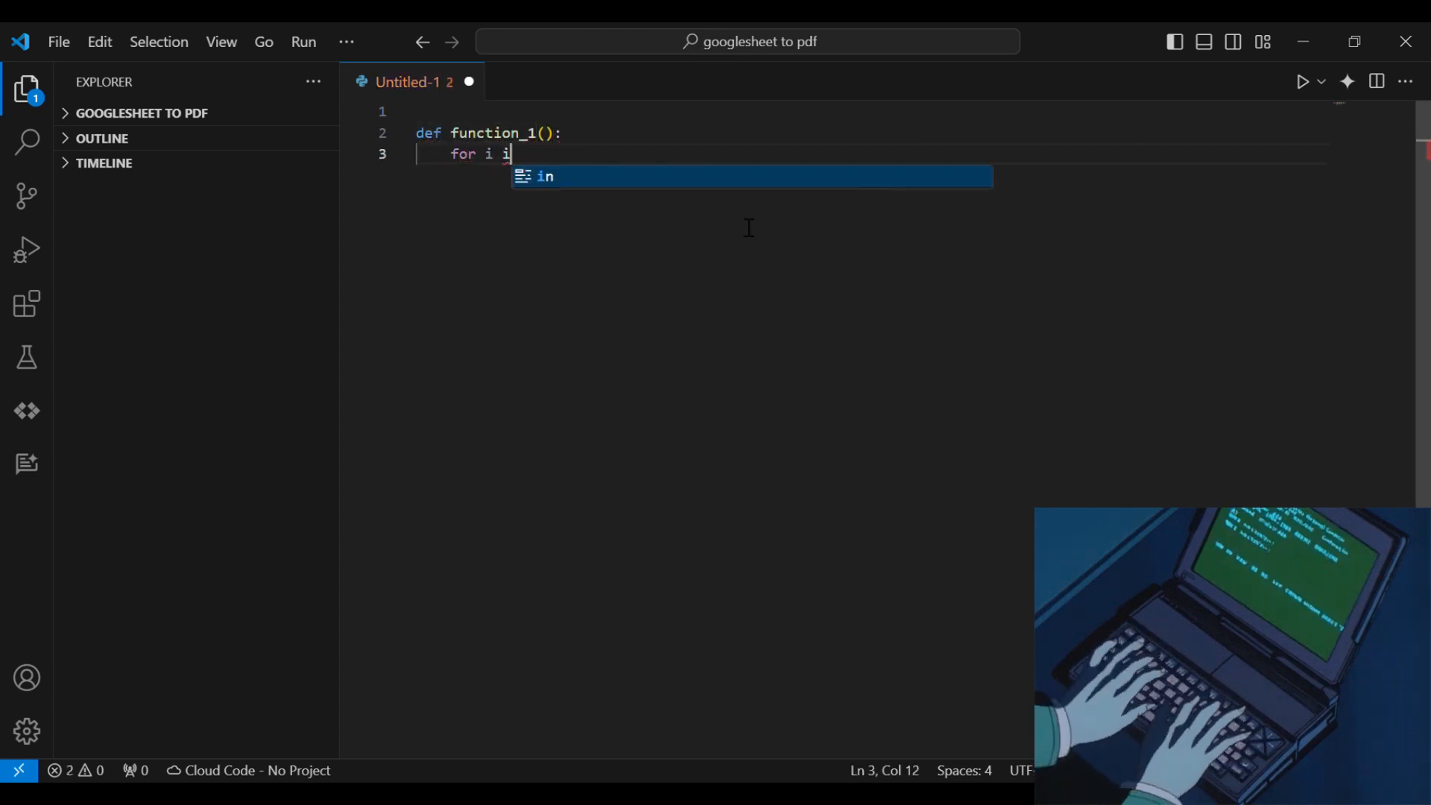
text(n range(5):)
text(print("fnctio)
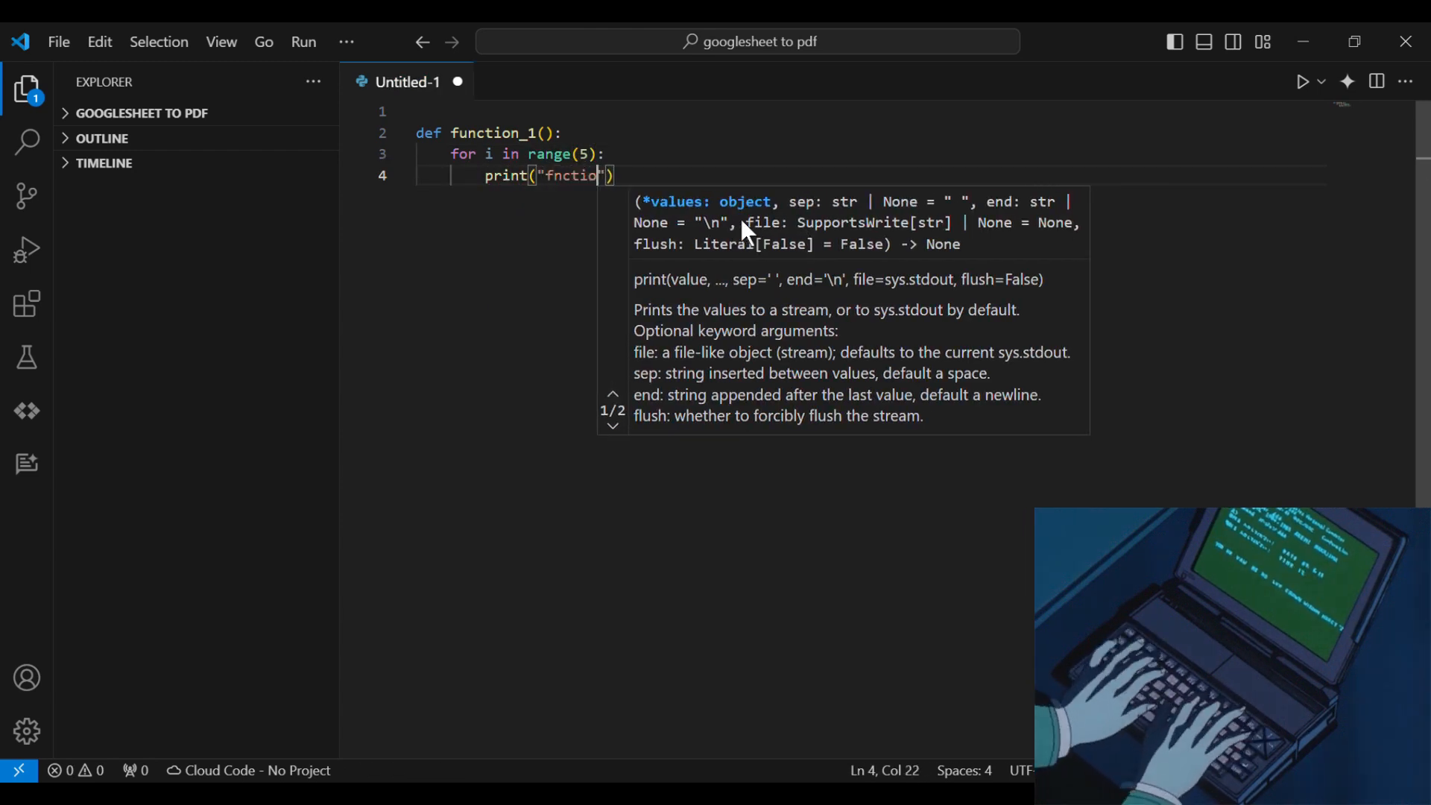
text(function 1 is running)
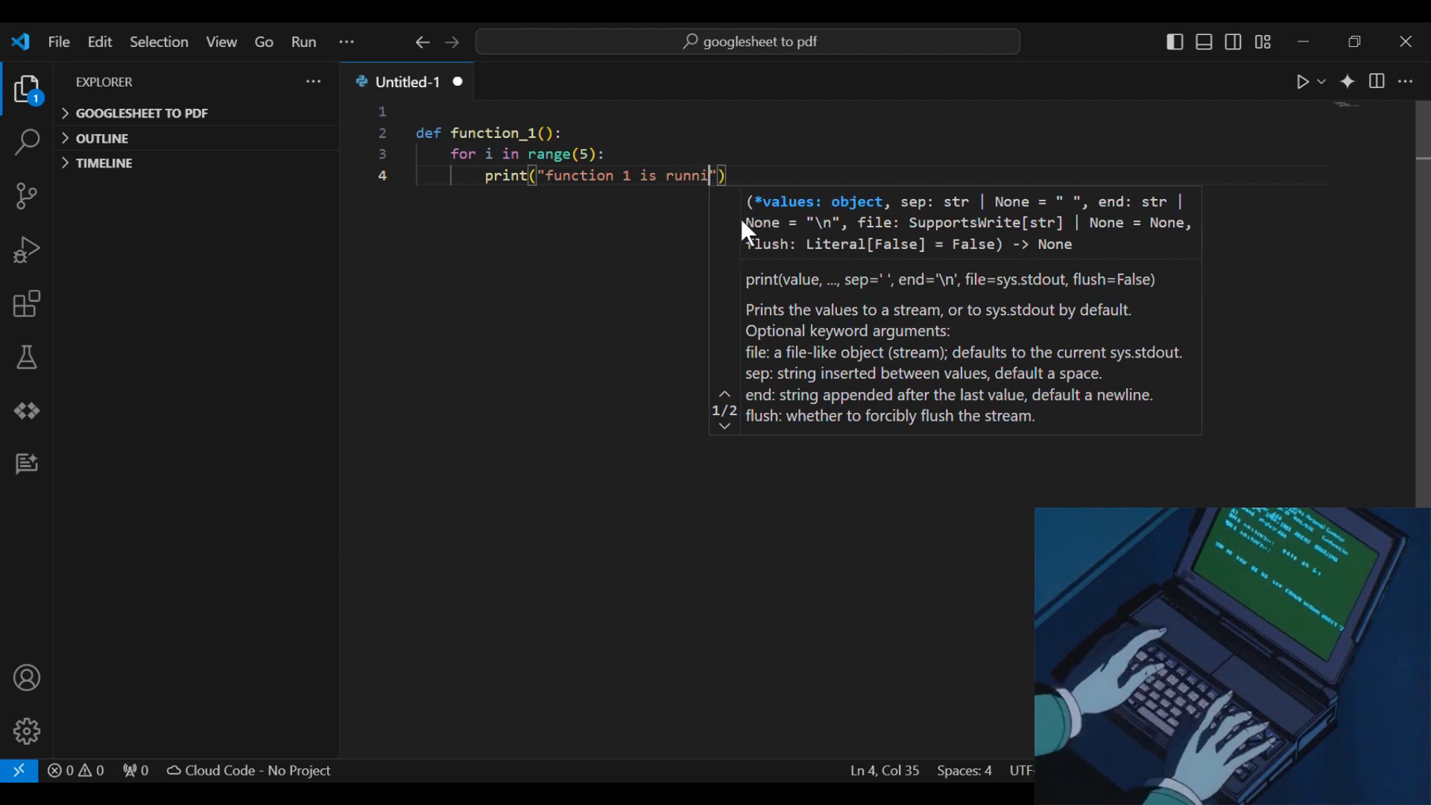
text(time.sl)
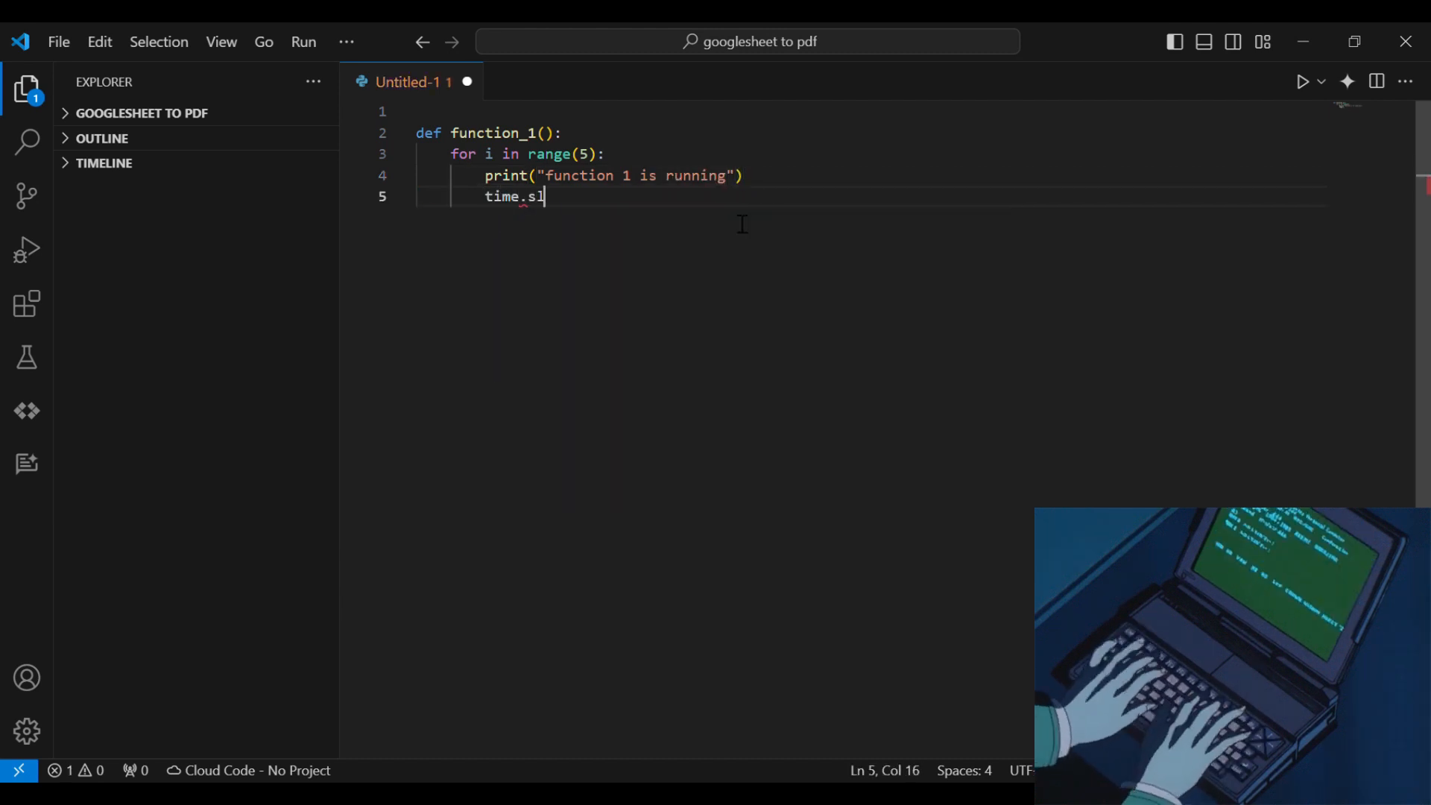
text(eep(1))
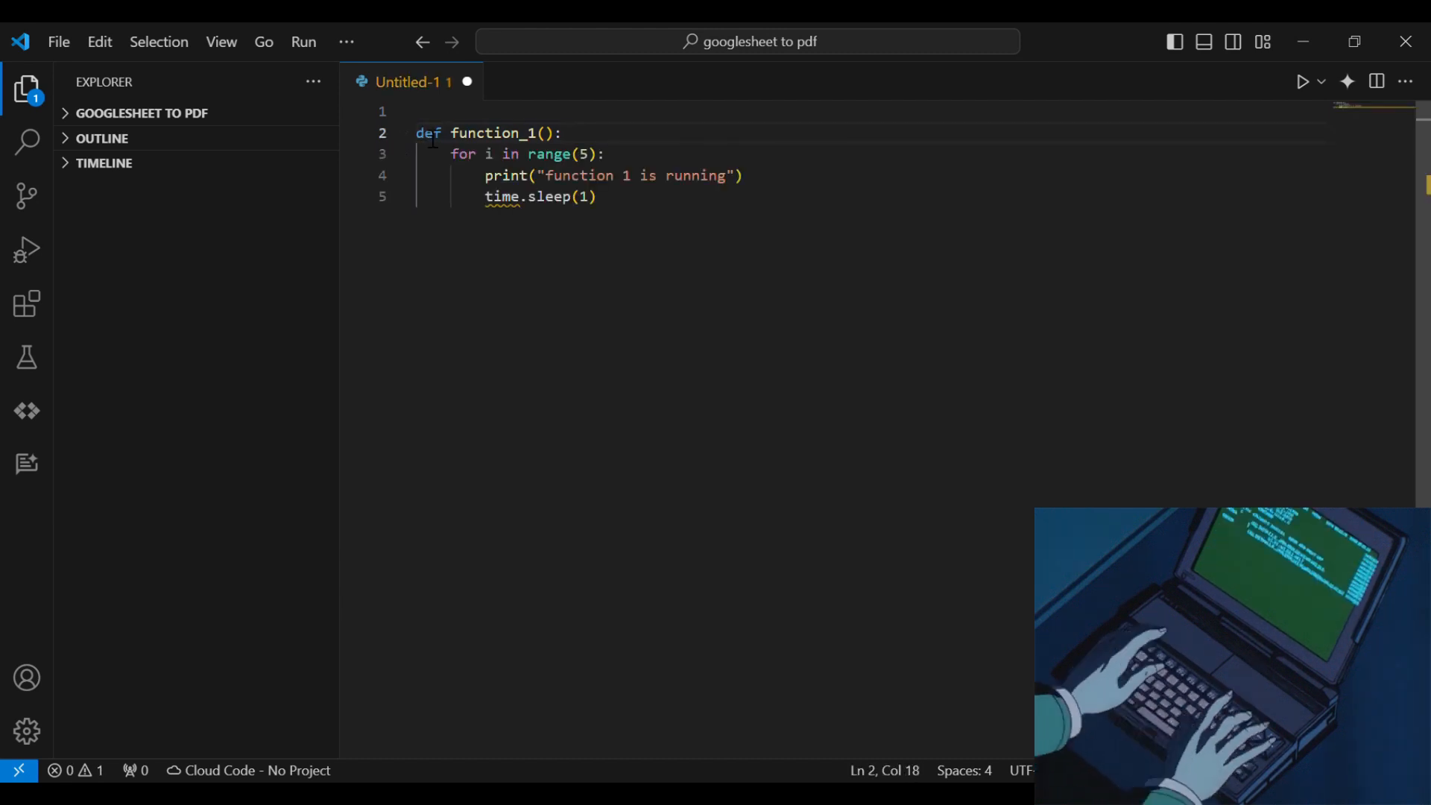
Step: Add import time, copy function_1 into function_2, and begin the if __name__ main guard
text(import)
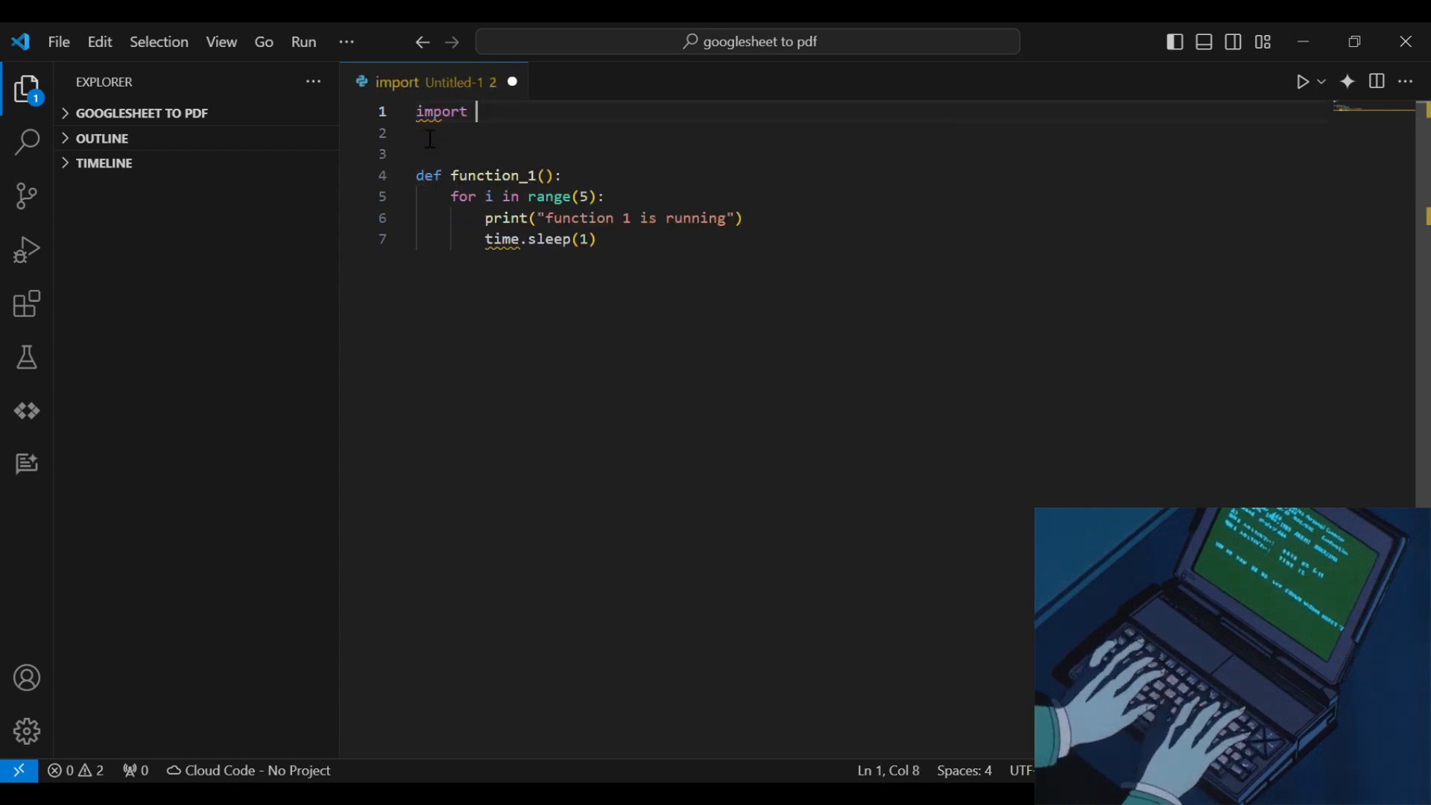
text(time)
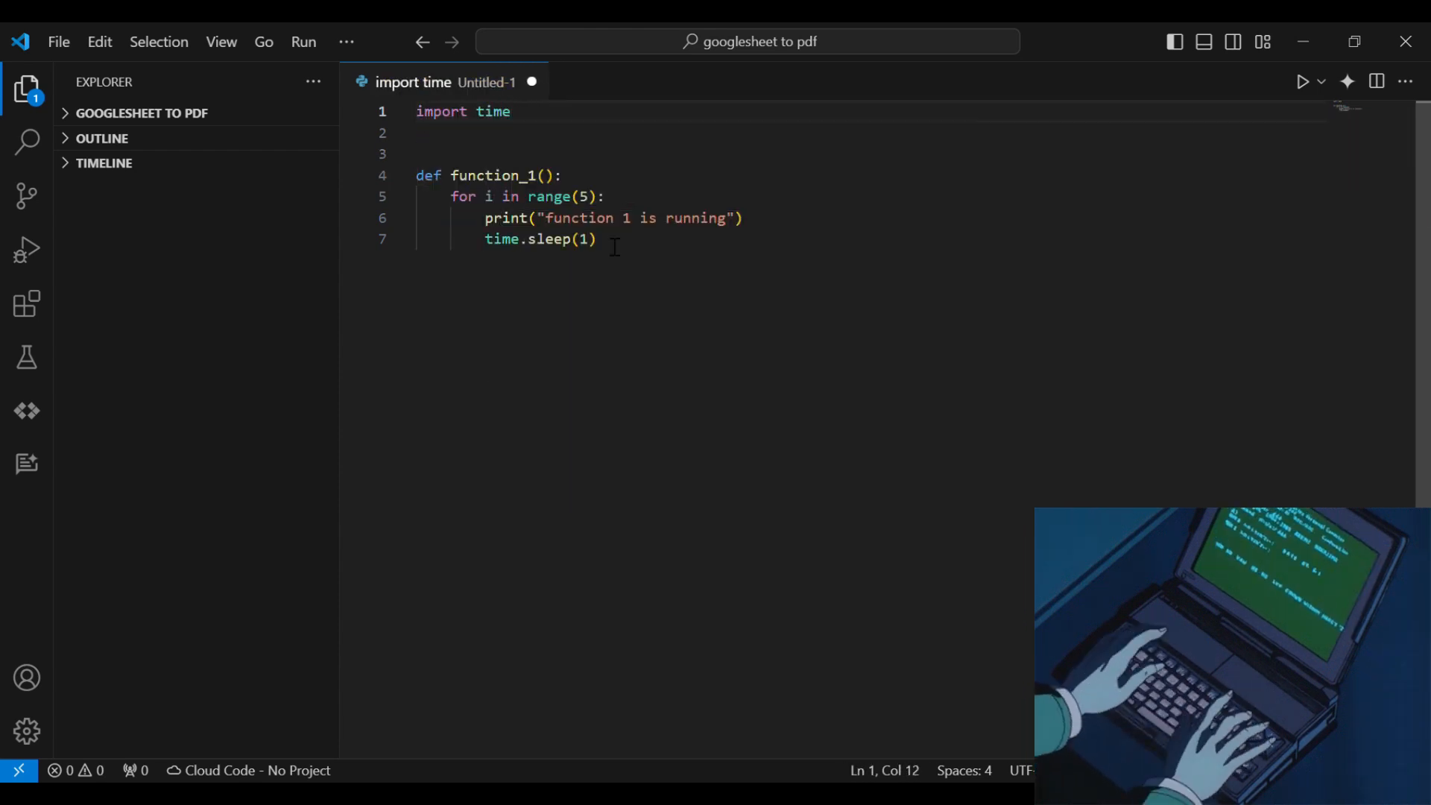
drag(416, 176, 596, 239)
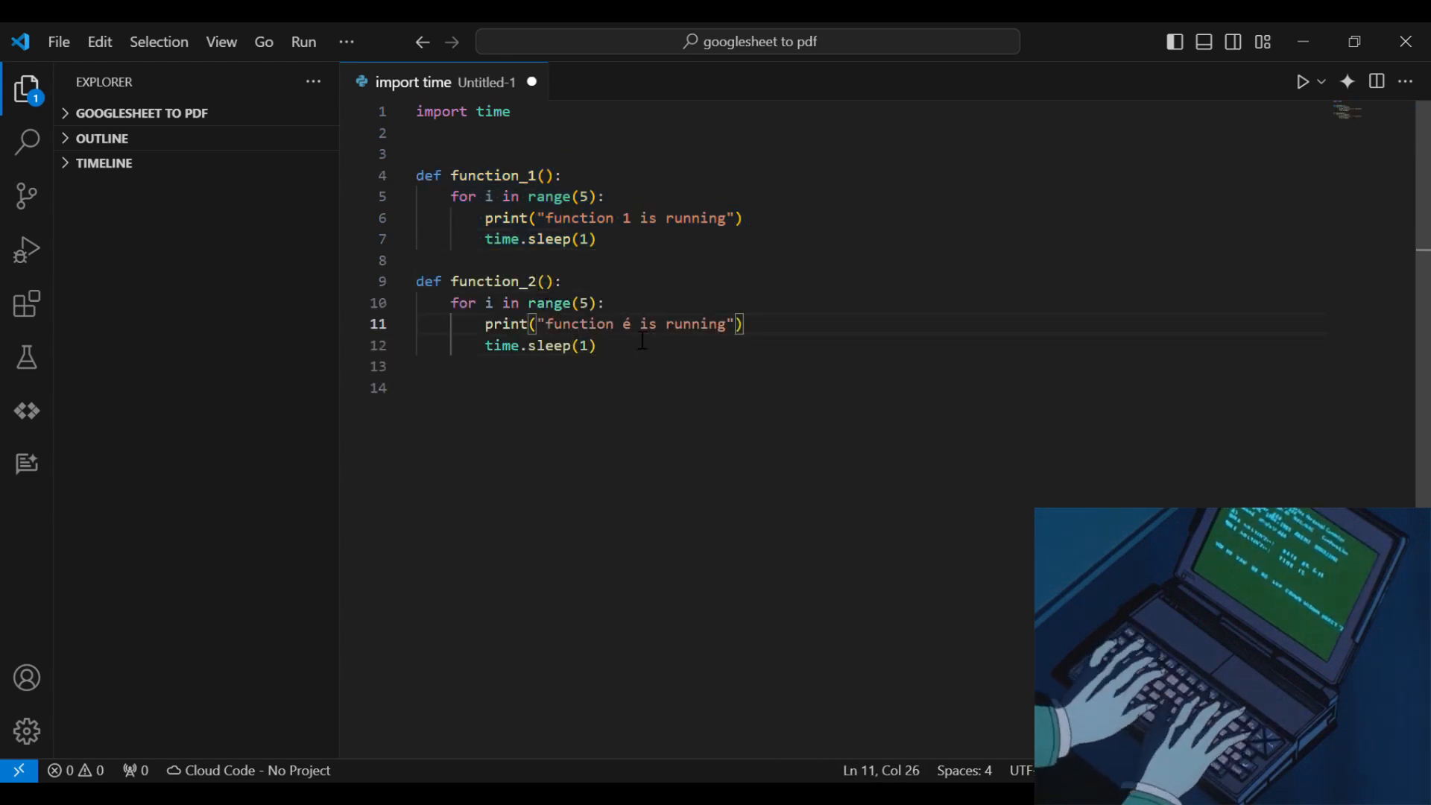
text(if)
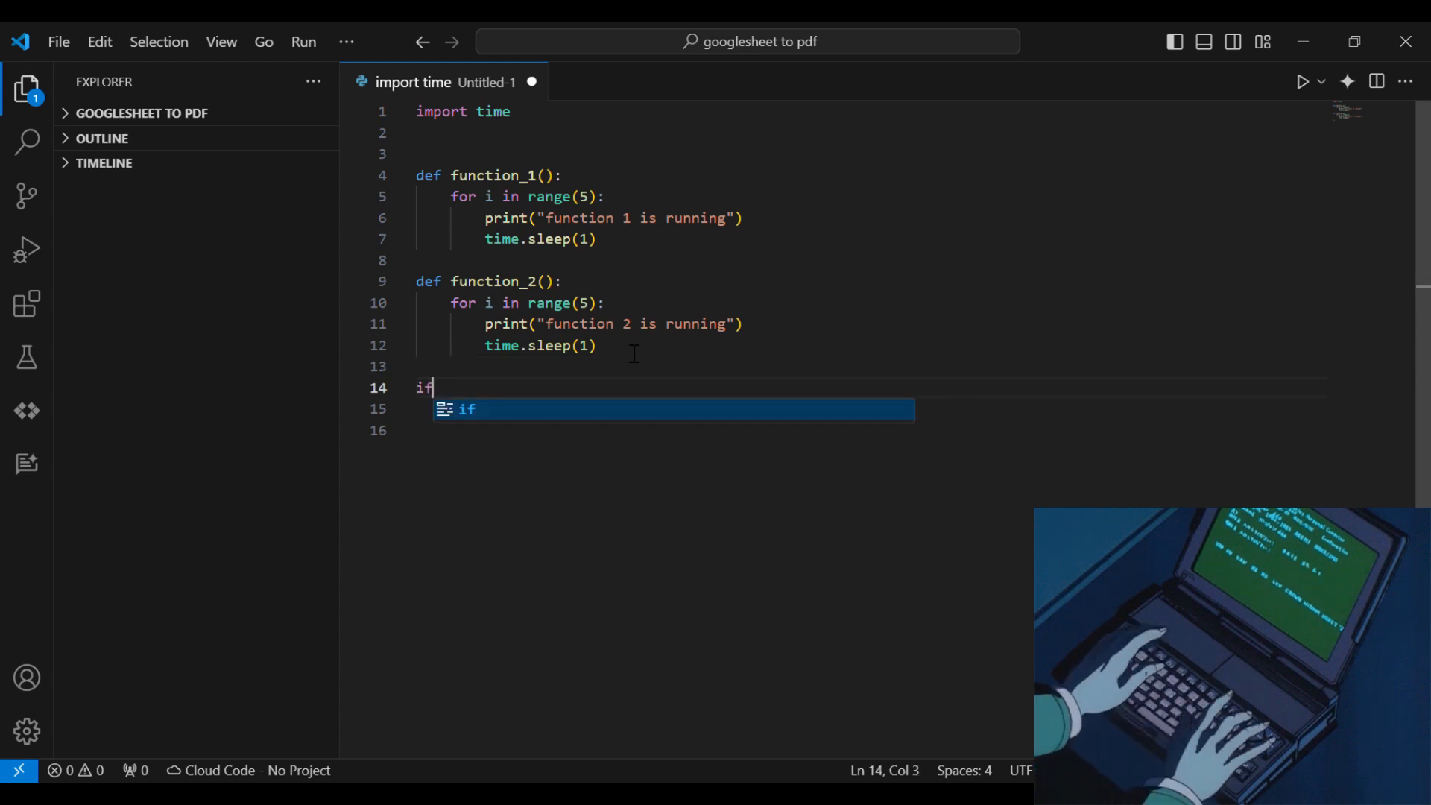
text(__name__=="__main__":)
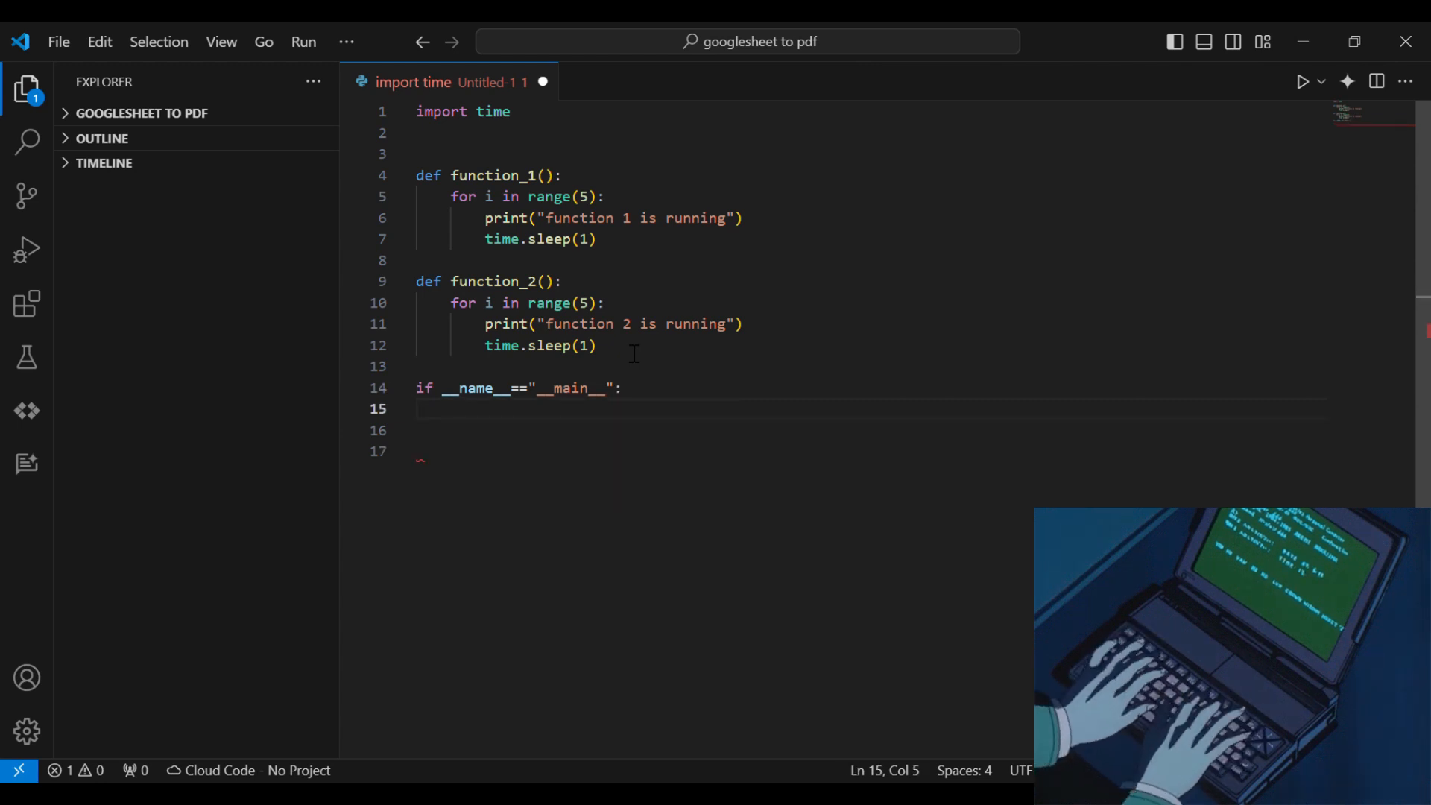
Step: Call function_1() and function_2() in the main block after recording start_time = time.time()
text(function_1())
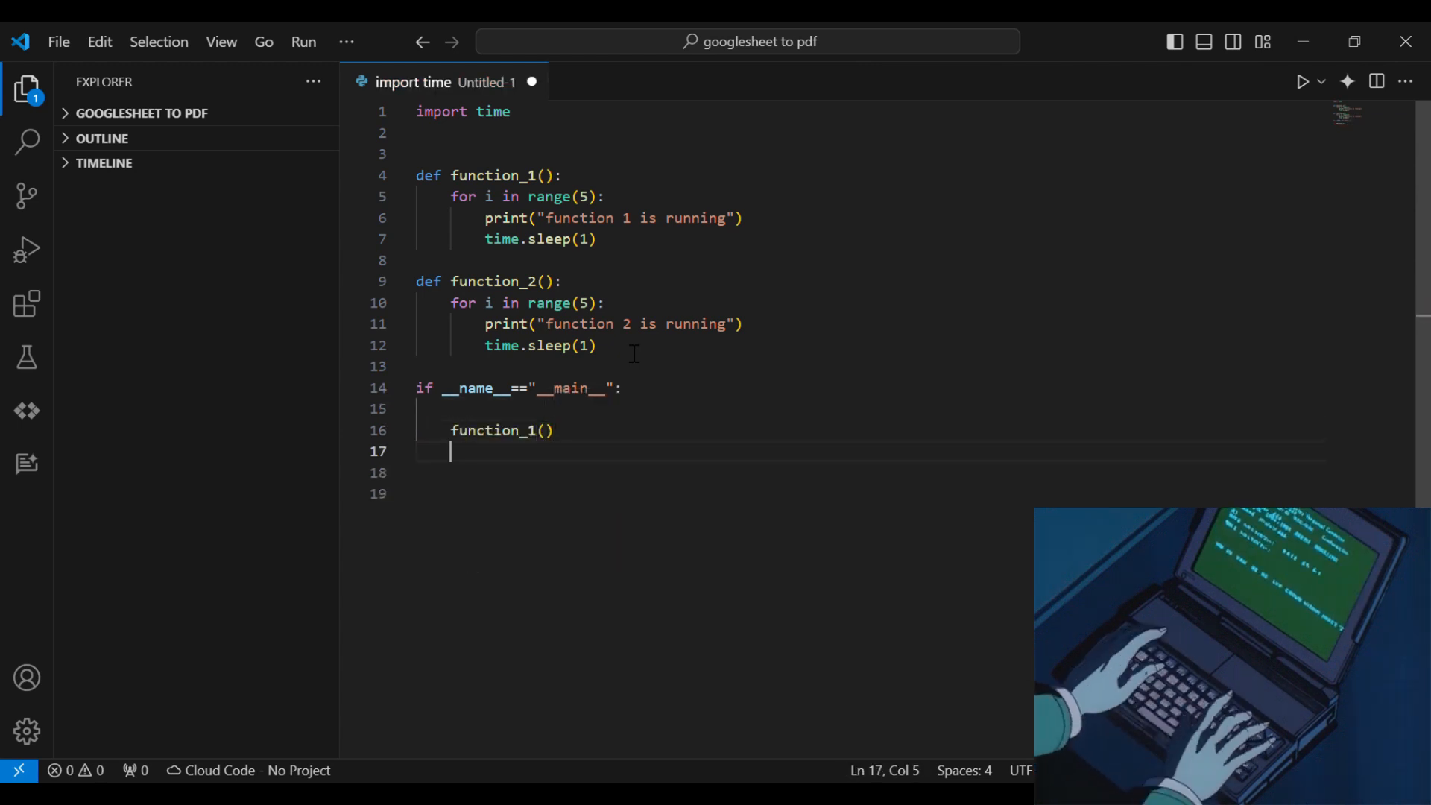
text(function_2)
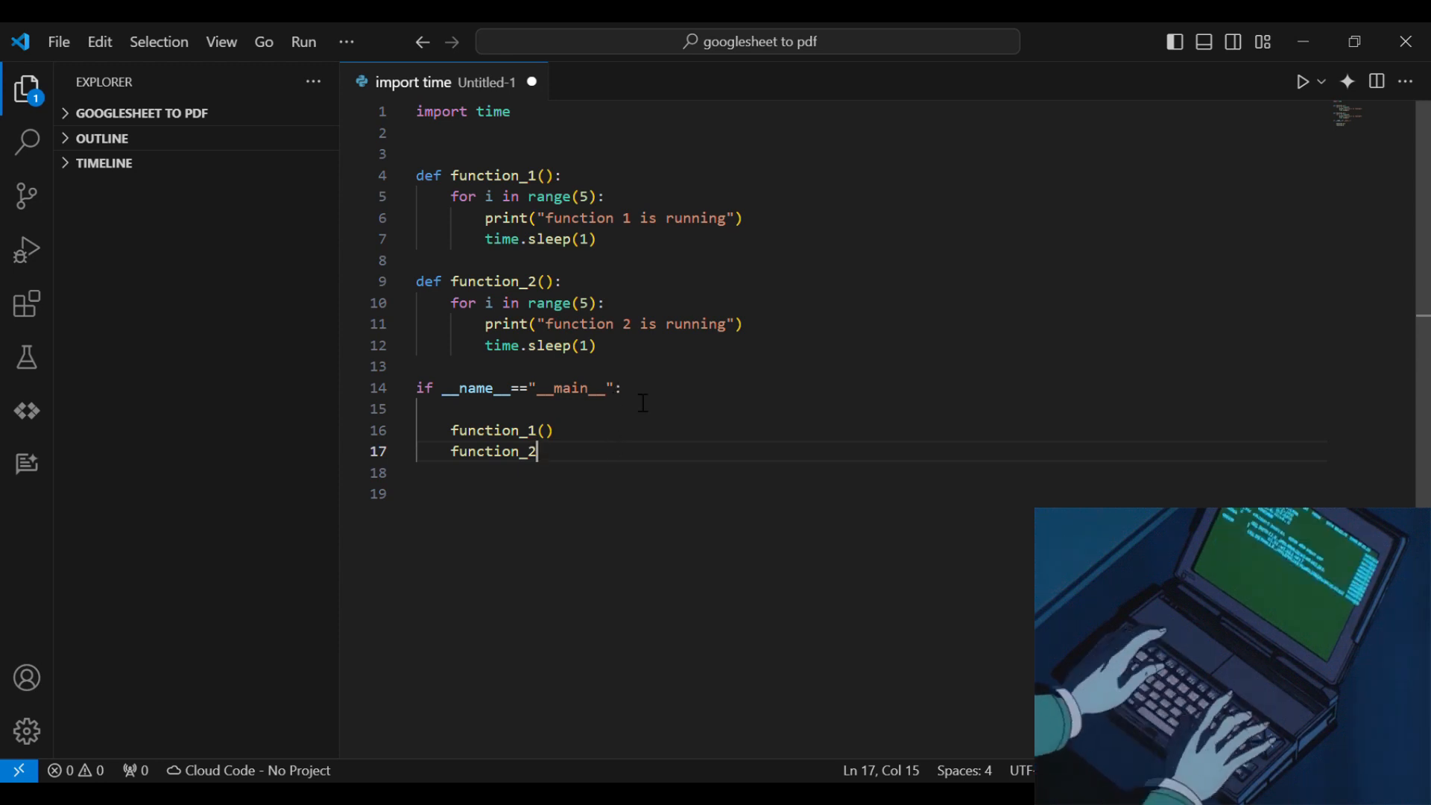
text(start)
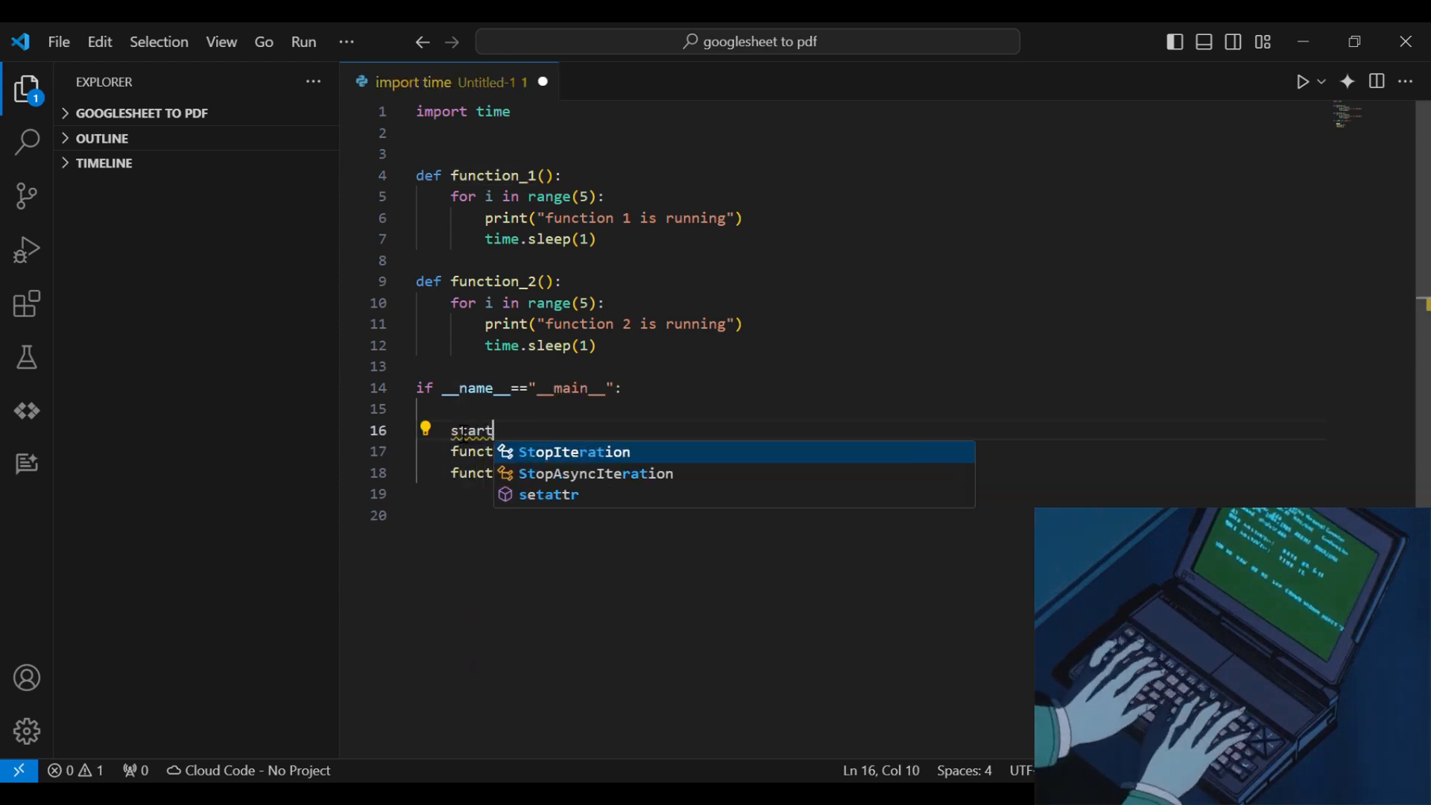
text(_time = t)
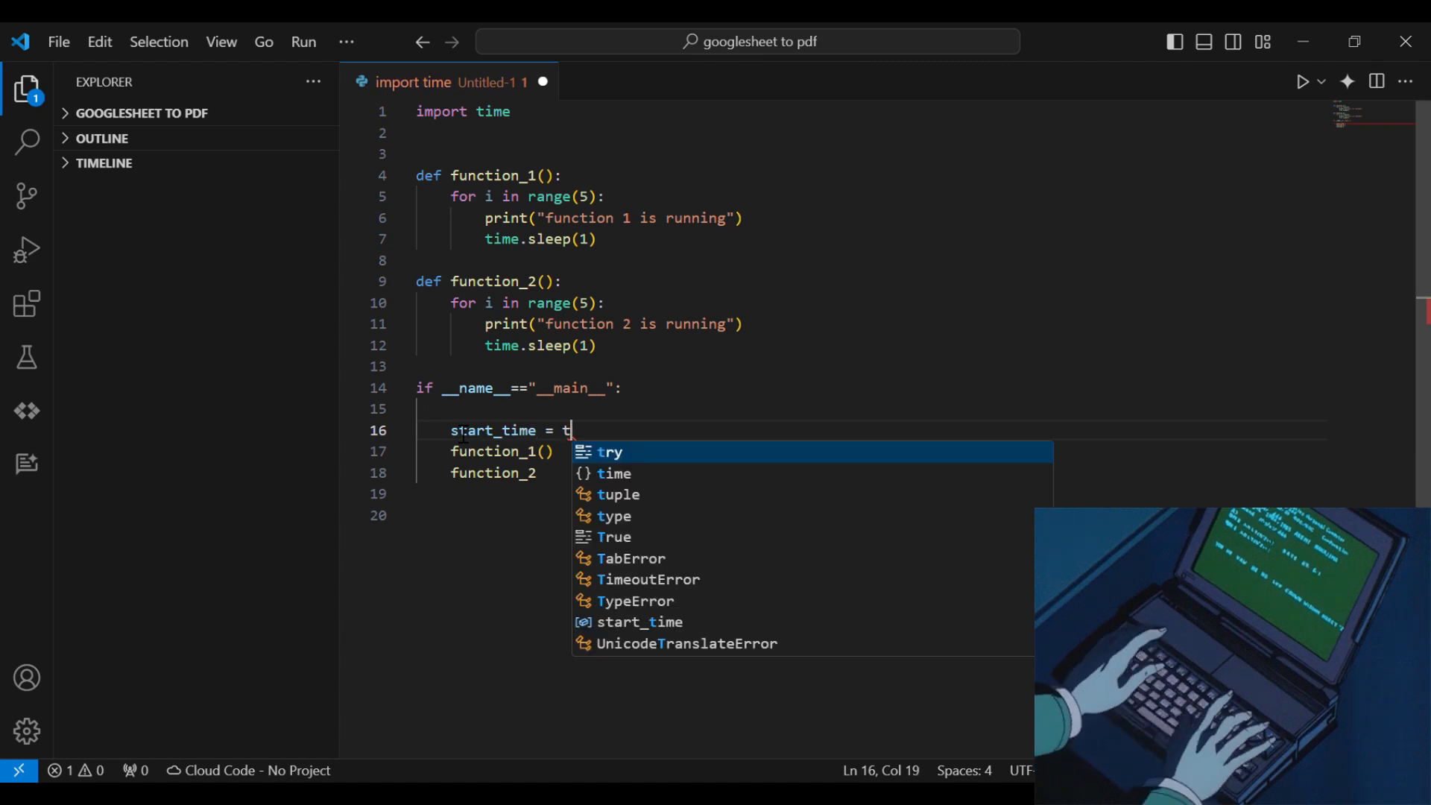
text(ime.time())
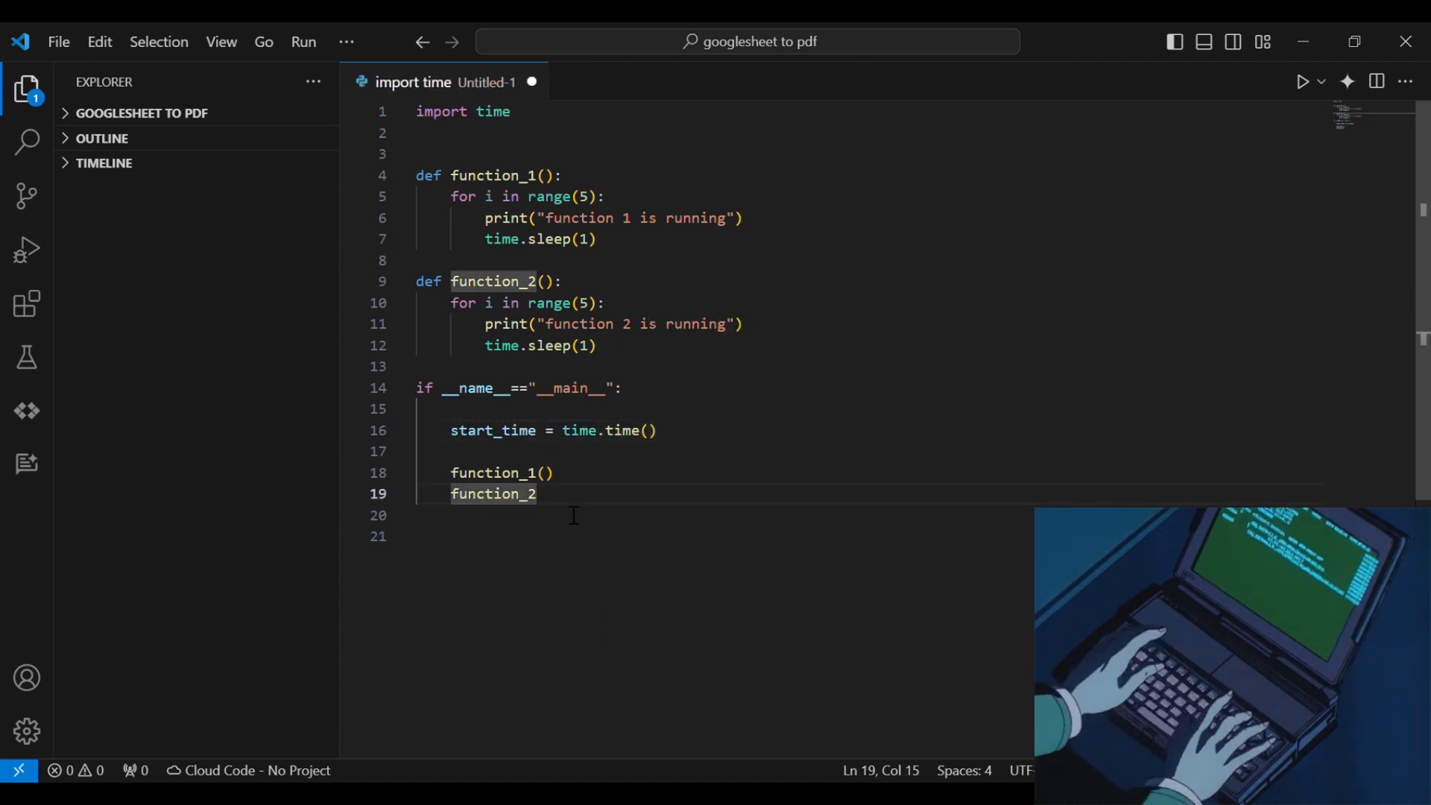
Step: Print 'time taken : ' as time.time() - start_time followed by ' seconds'
text(print("t"))
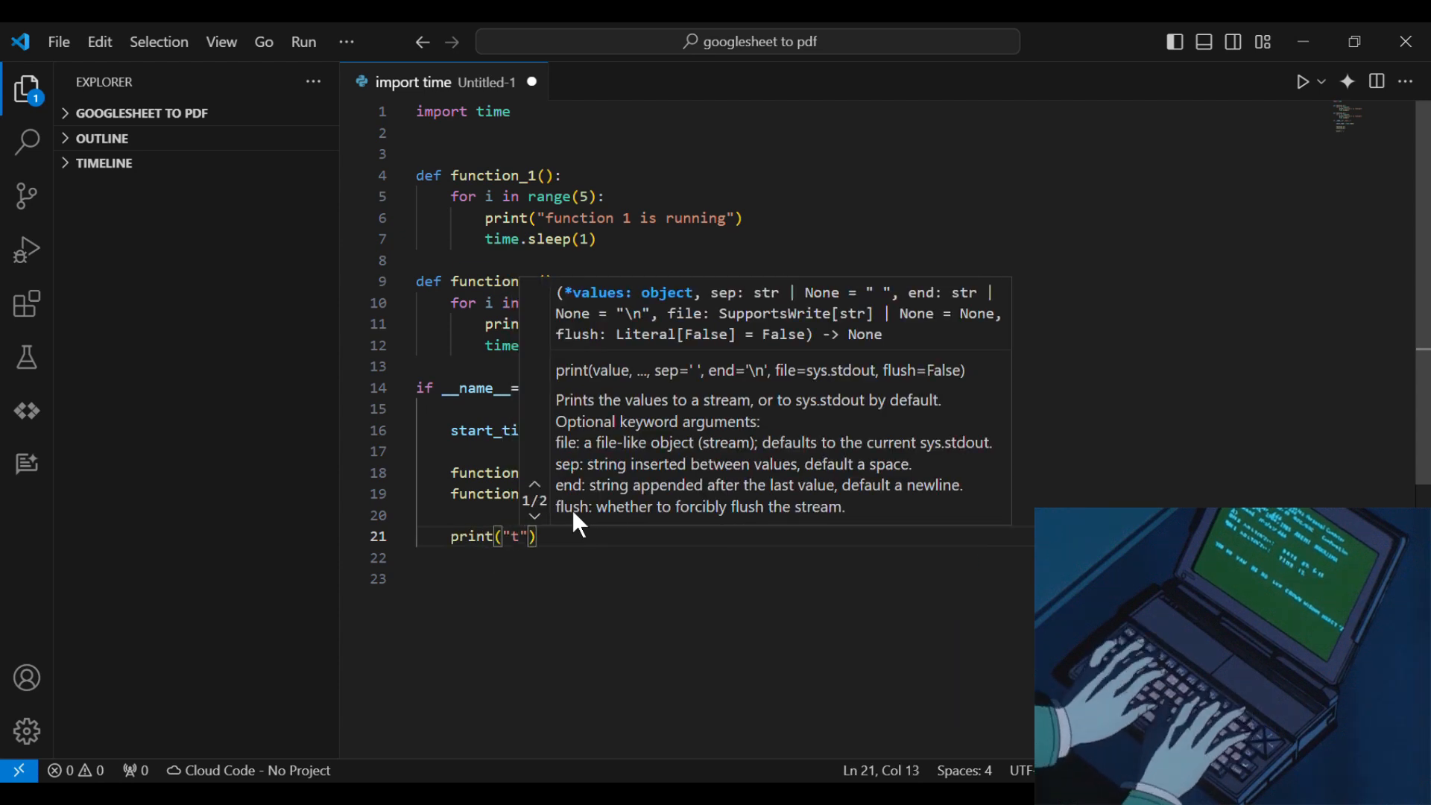
text(ime taken)
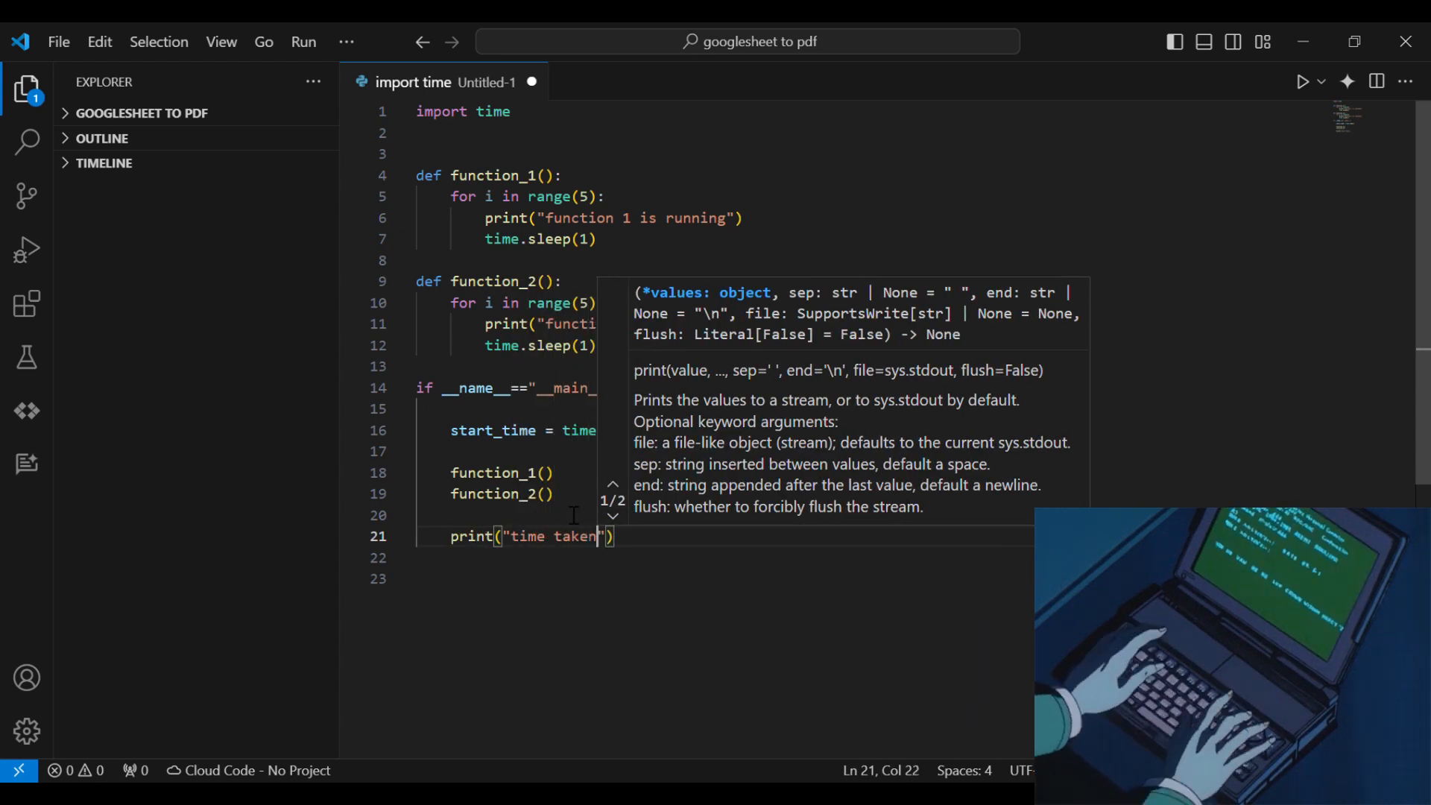
text(: ",)
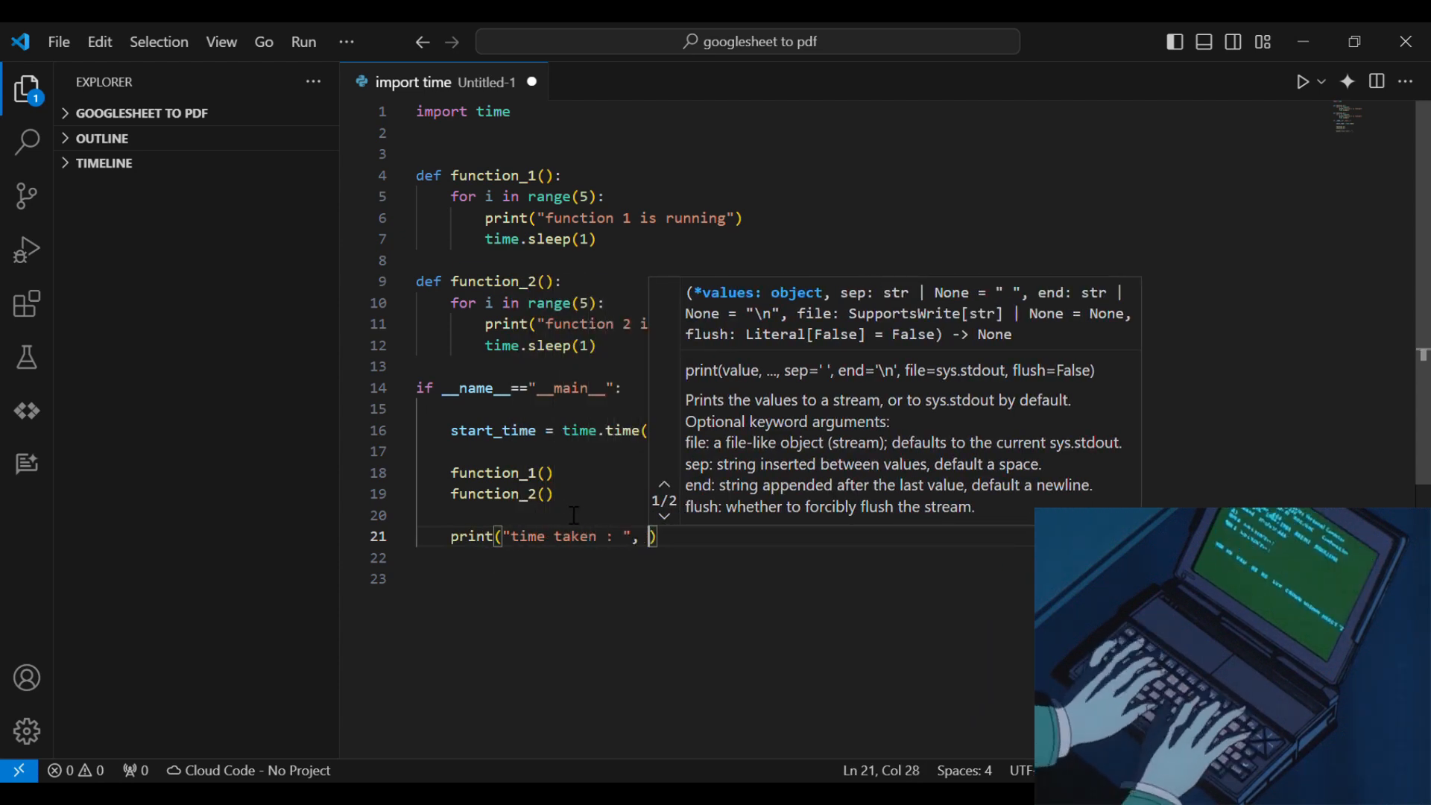
text(time.time())
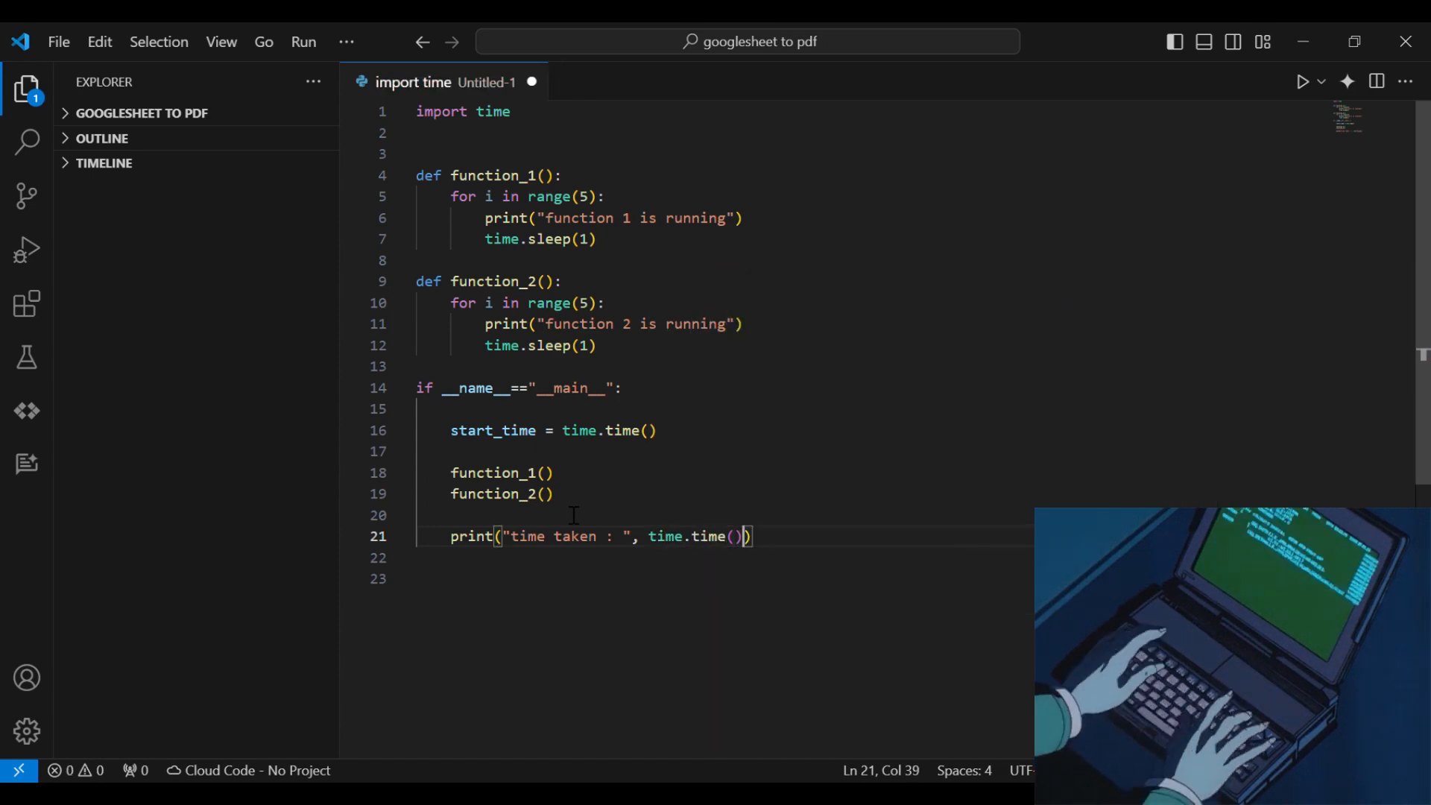
text(-start_time,)
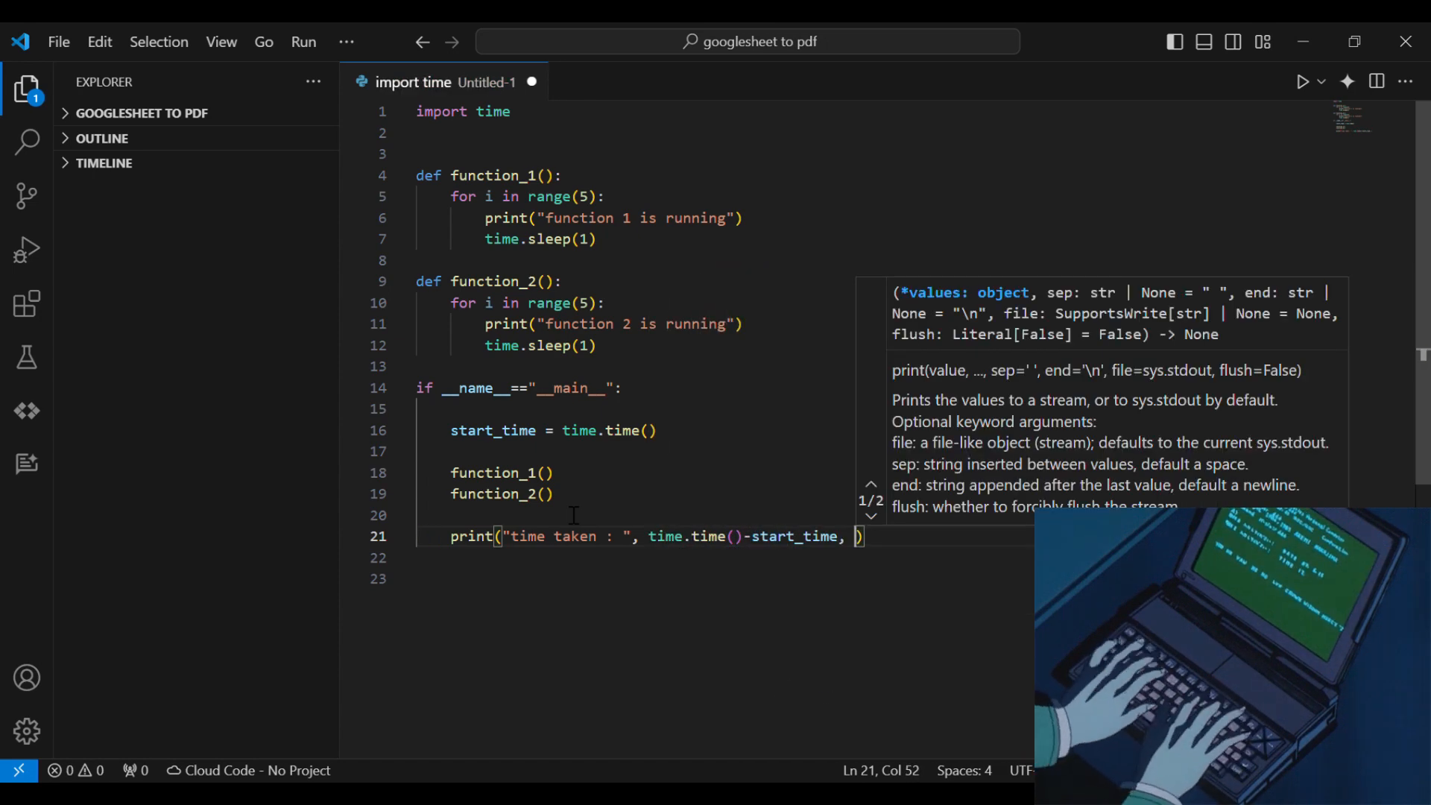
text(" seconds")
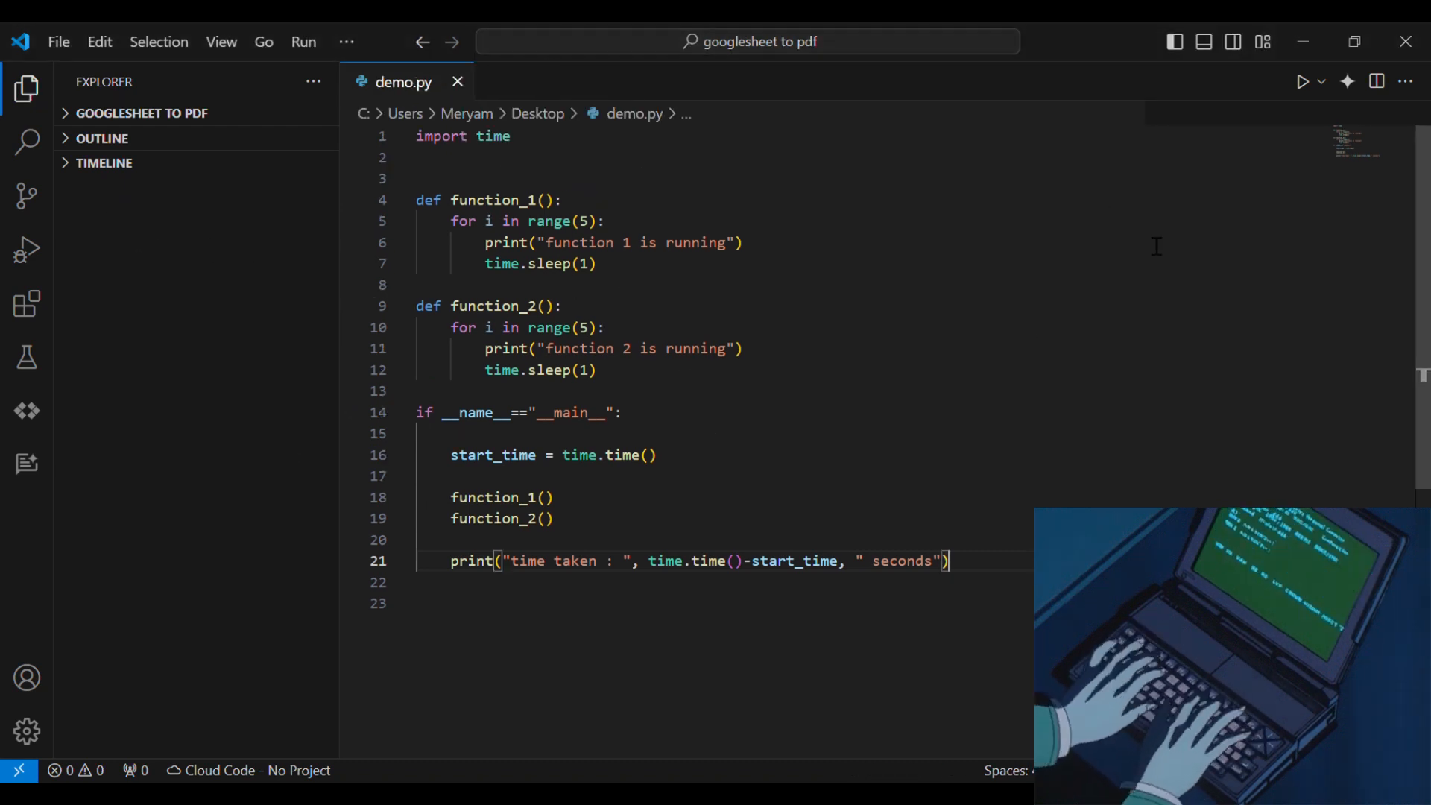
Step: Run demo.py so the terminal shows both functions' output and about 10 seconds taken
click(1303, 81)
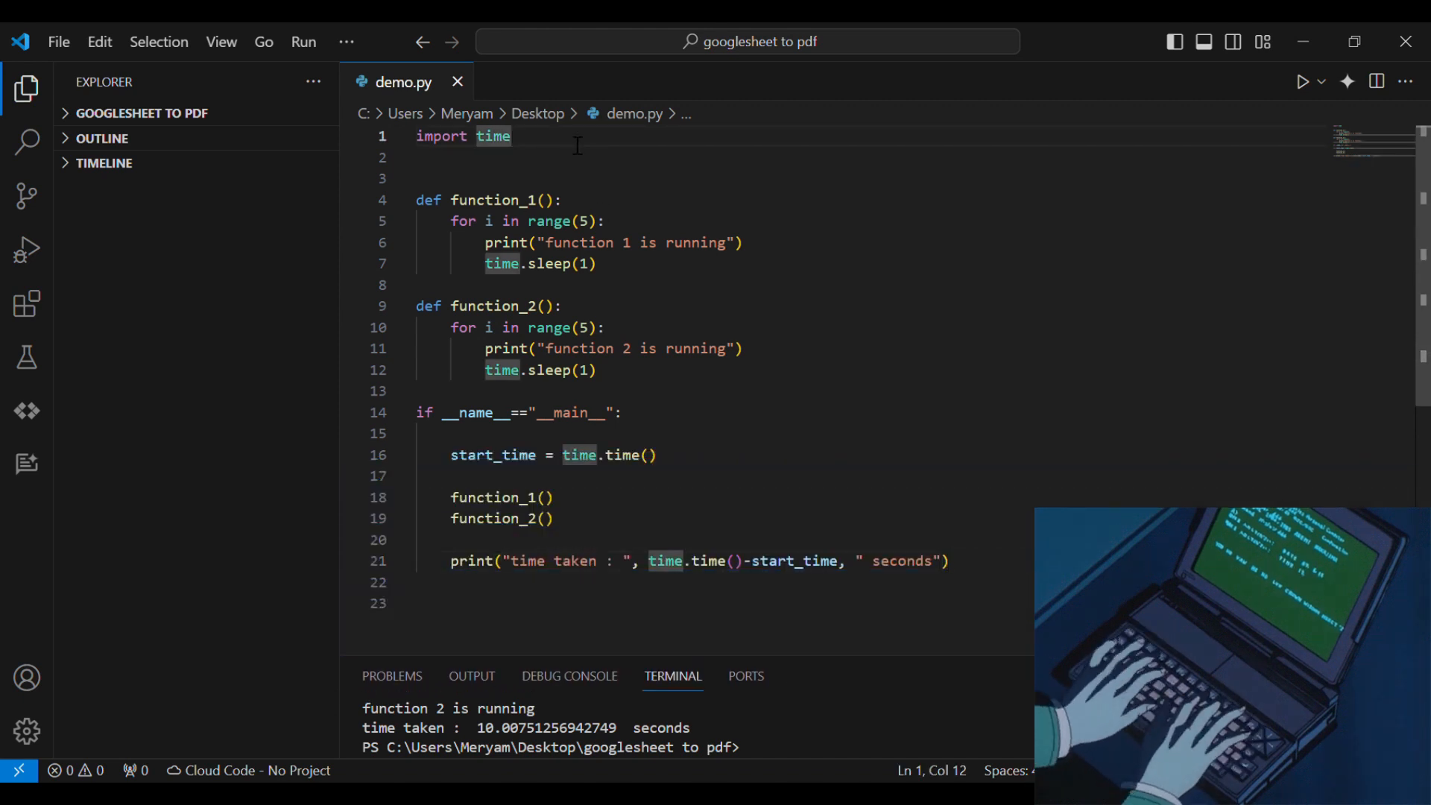
Step: Import multiprocessing and create process1 and process2 as Process objects targeting the functions, with start calls
text(import multiprocessing)
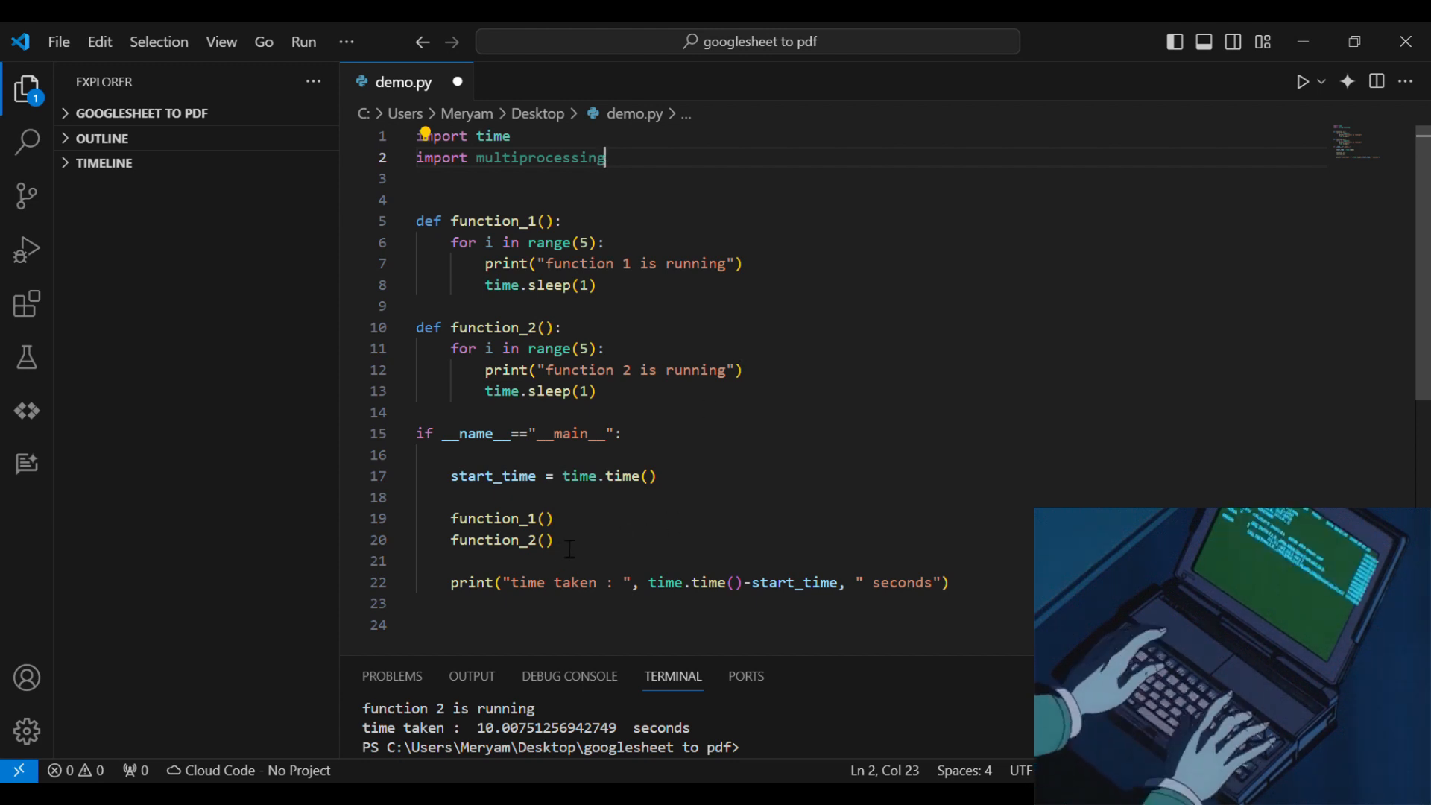
text(pro)
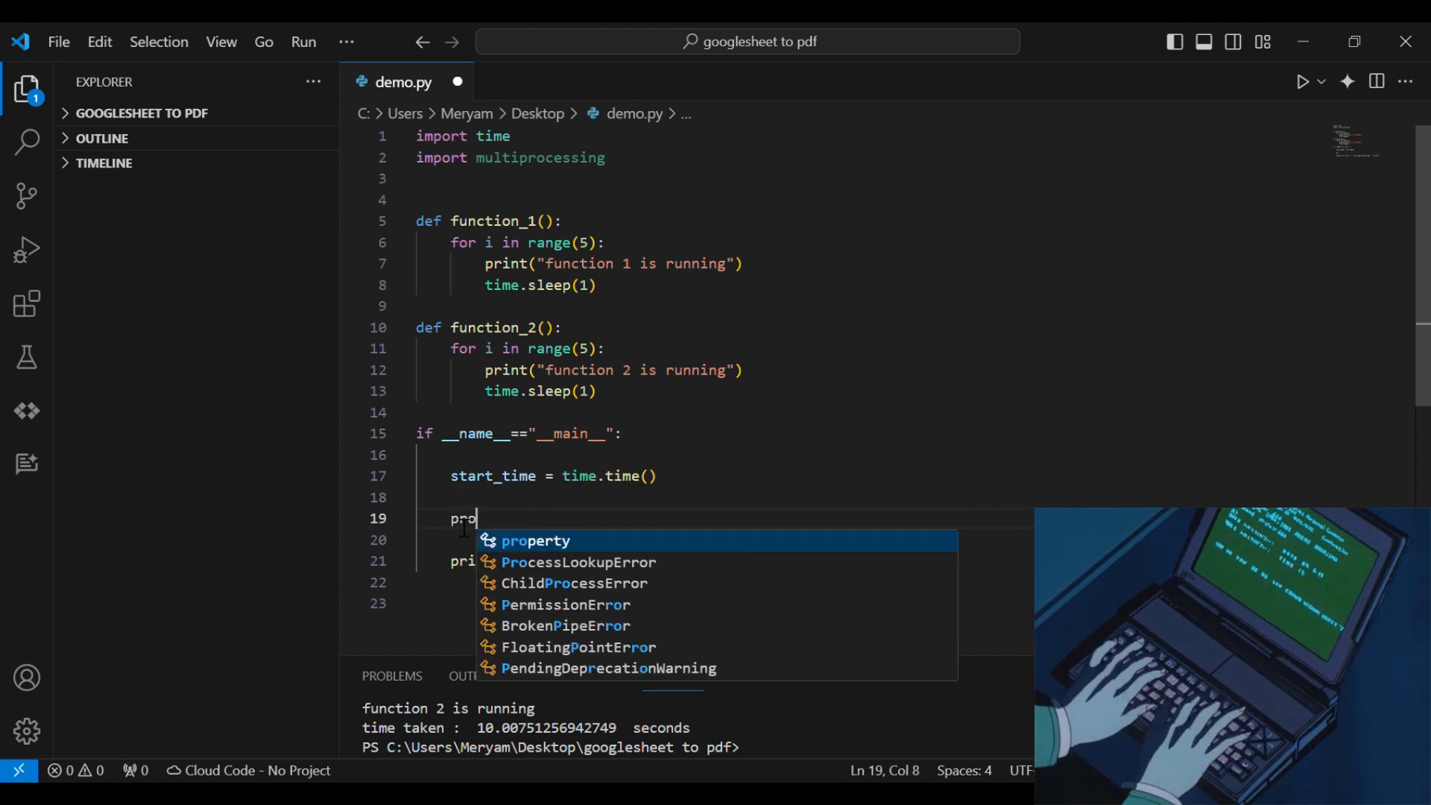
text(cess1 =)
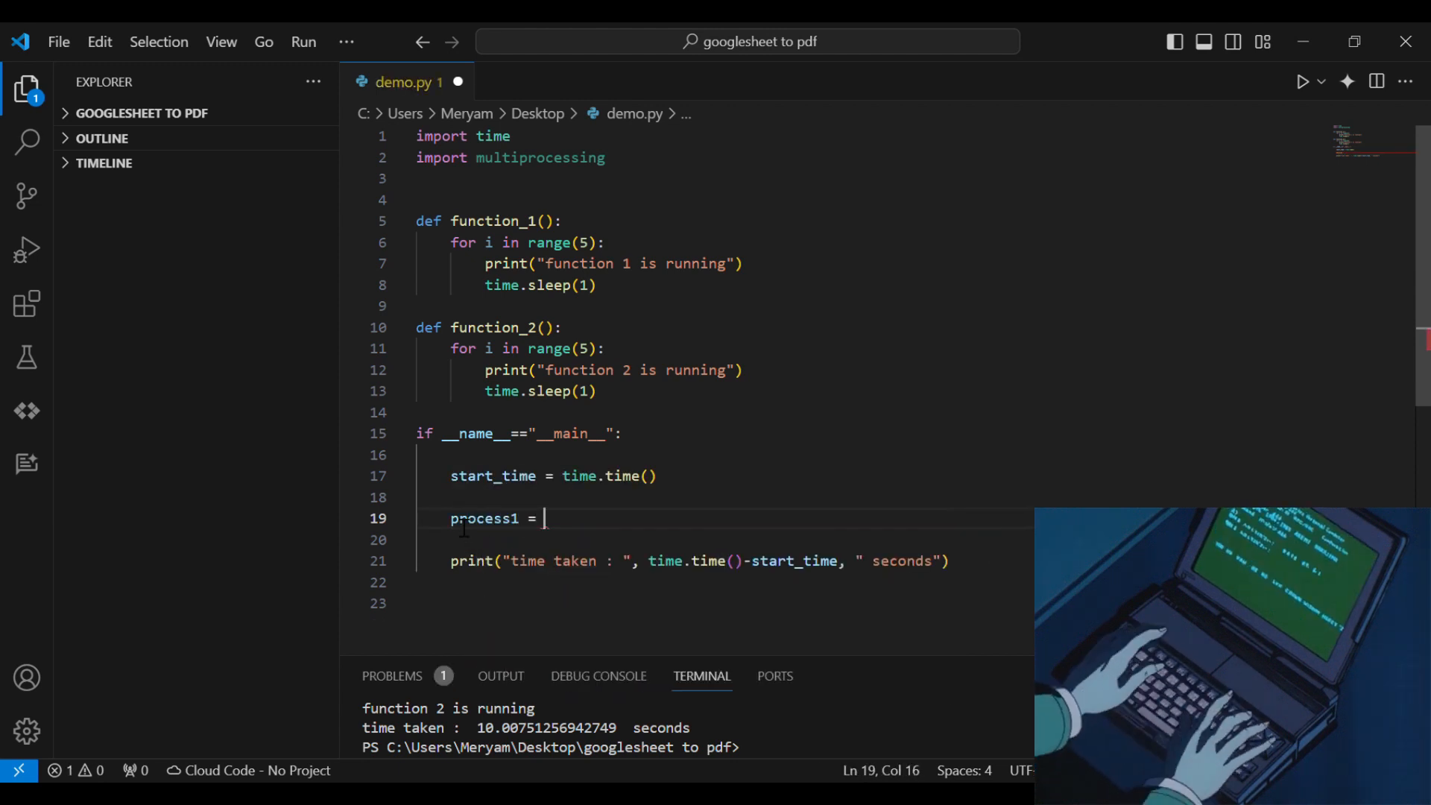
text(multiprocessing.P)
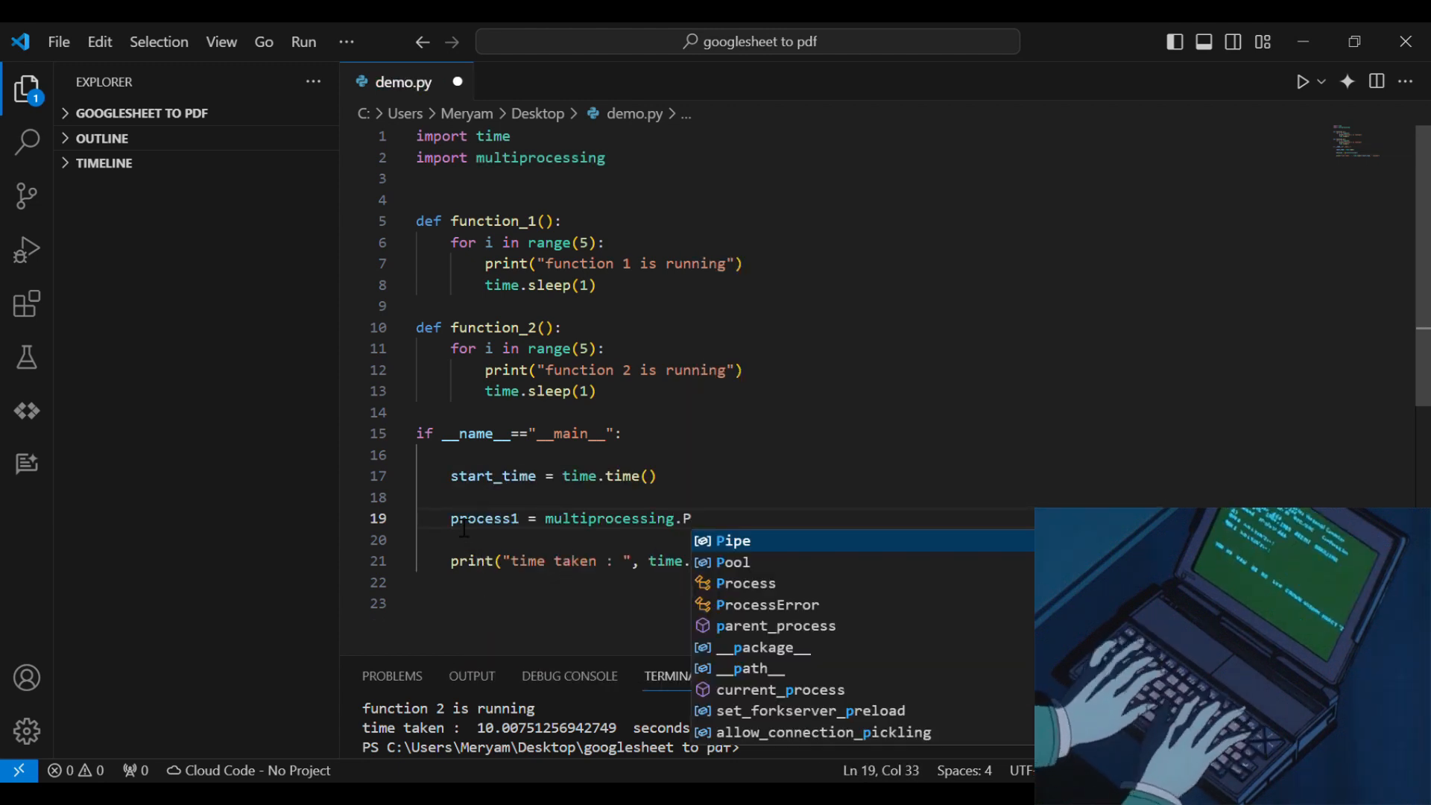
text(rocess(target=function_1)
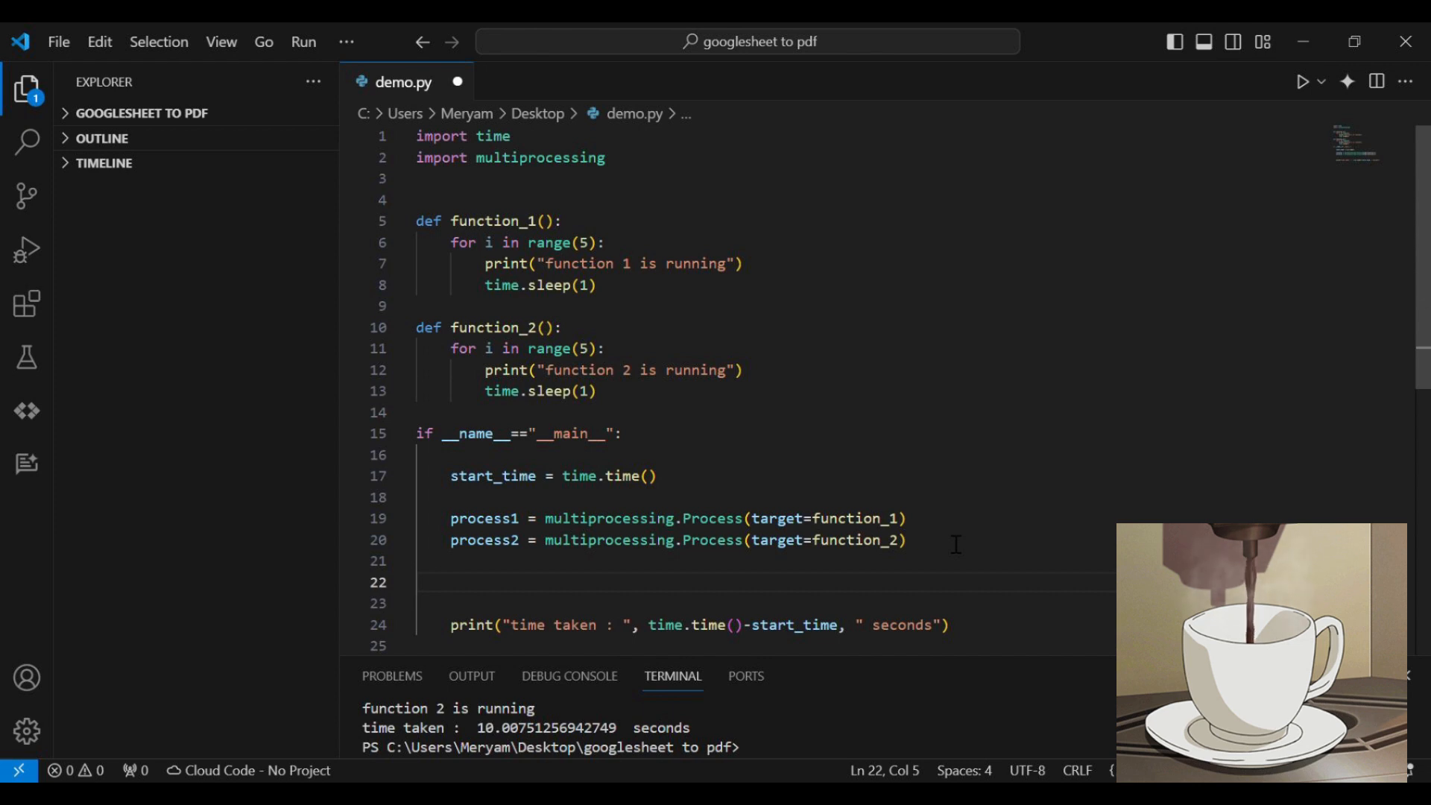
text(process1.start()
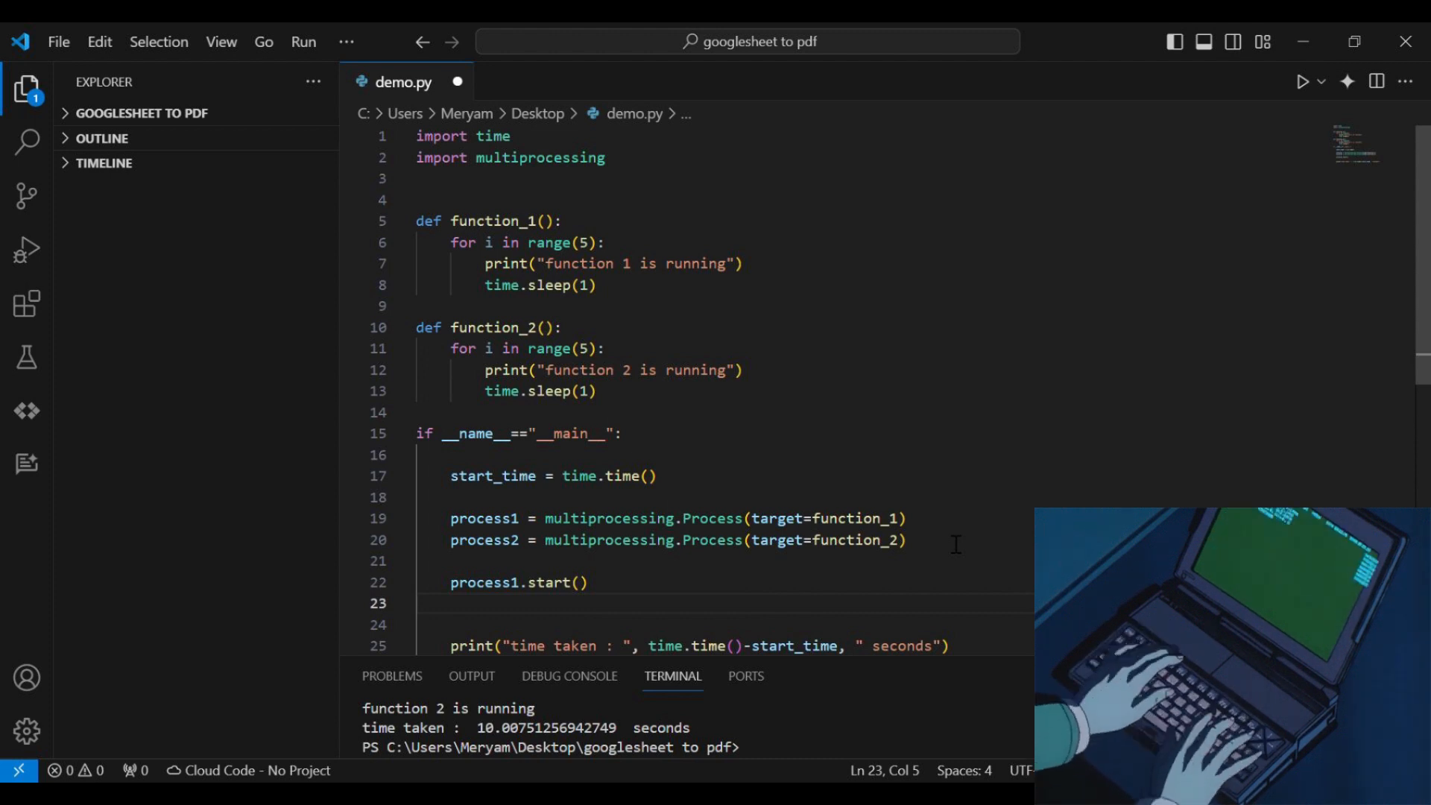
text(process2.start()
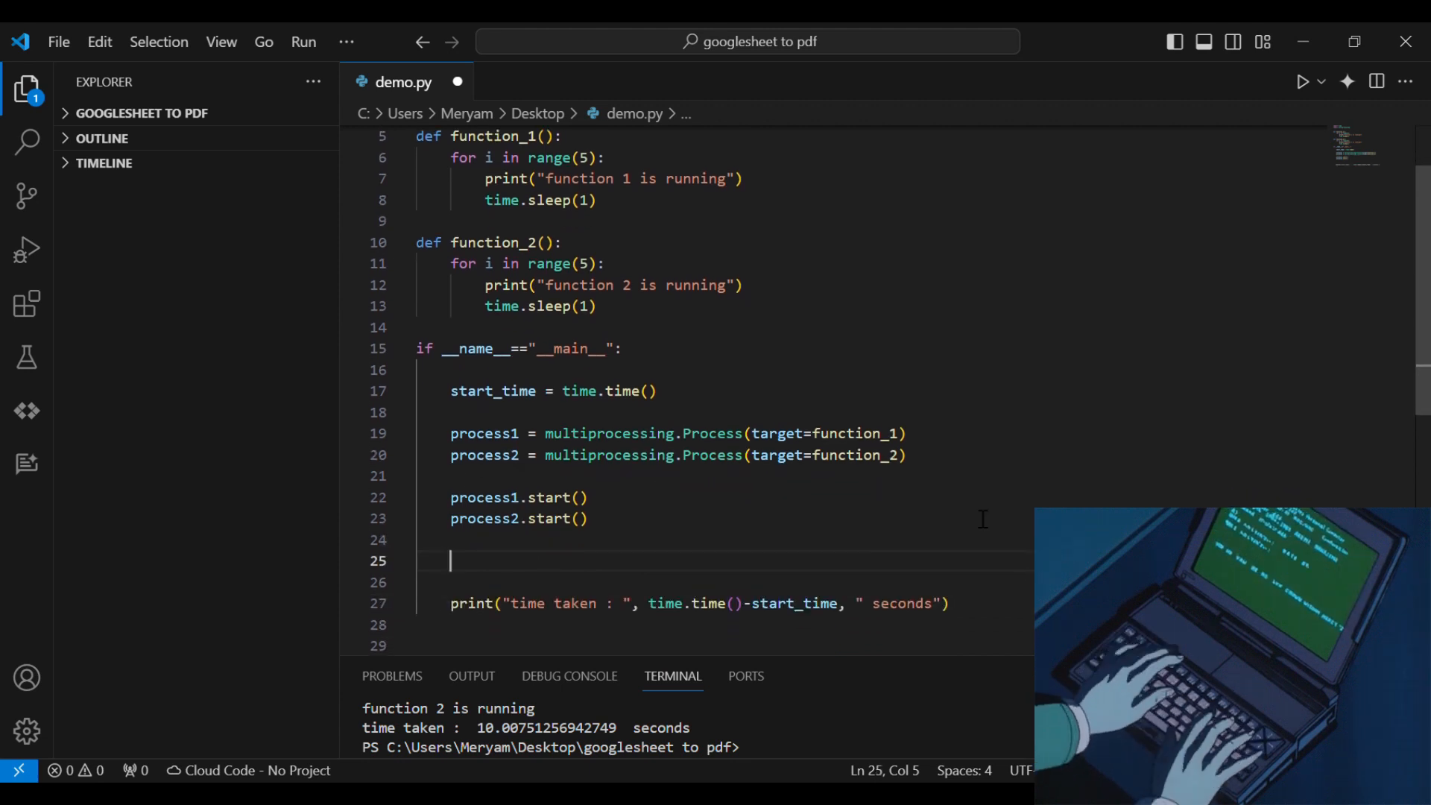
Step: Join process1 and process2 so the multiprocessing run finishes in about 5 seconds
text(process1.j)
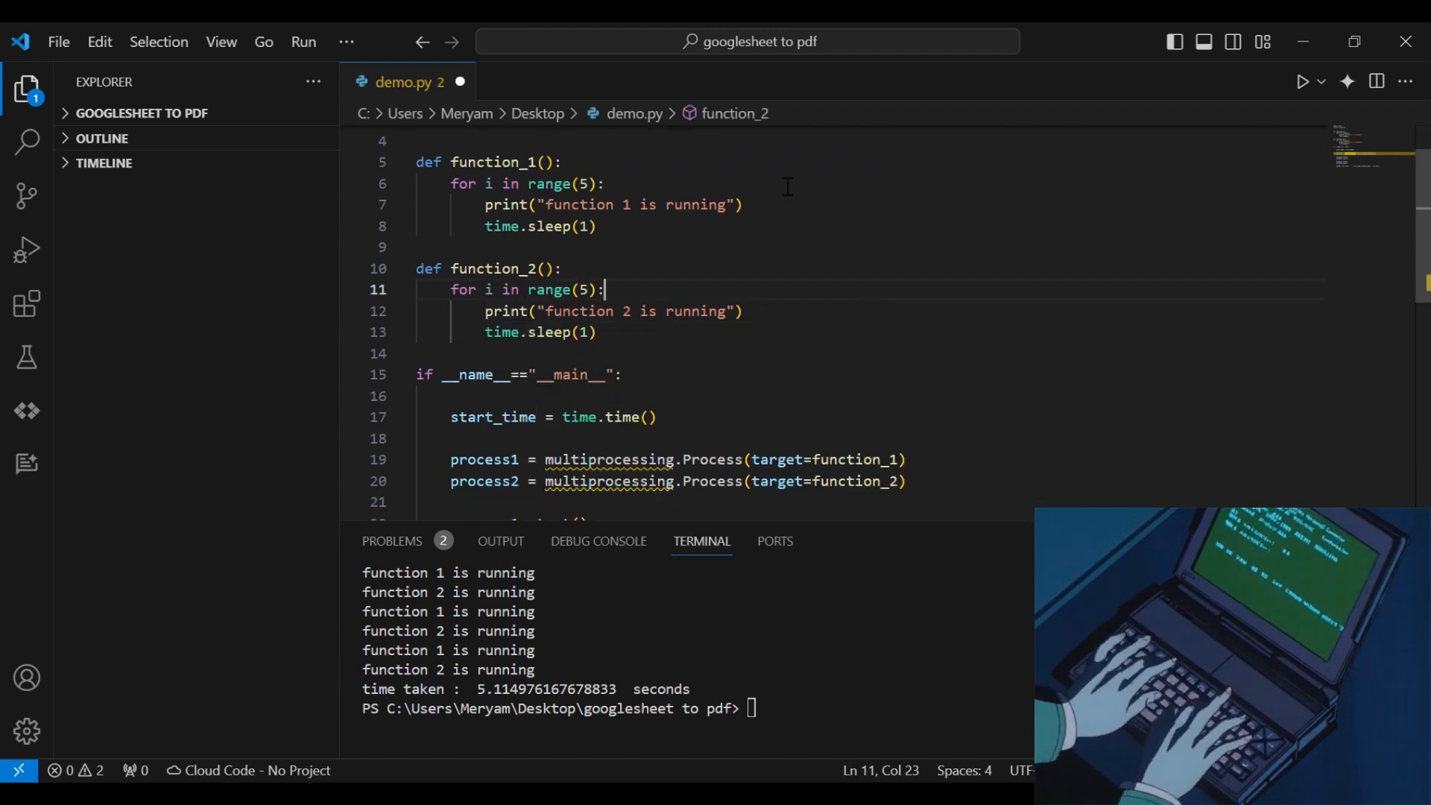
Step: Replace the processes with thread1 and thread2 threading.Thread objects, ending with thread2.join()
scroll(down, 3)
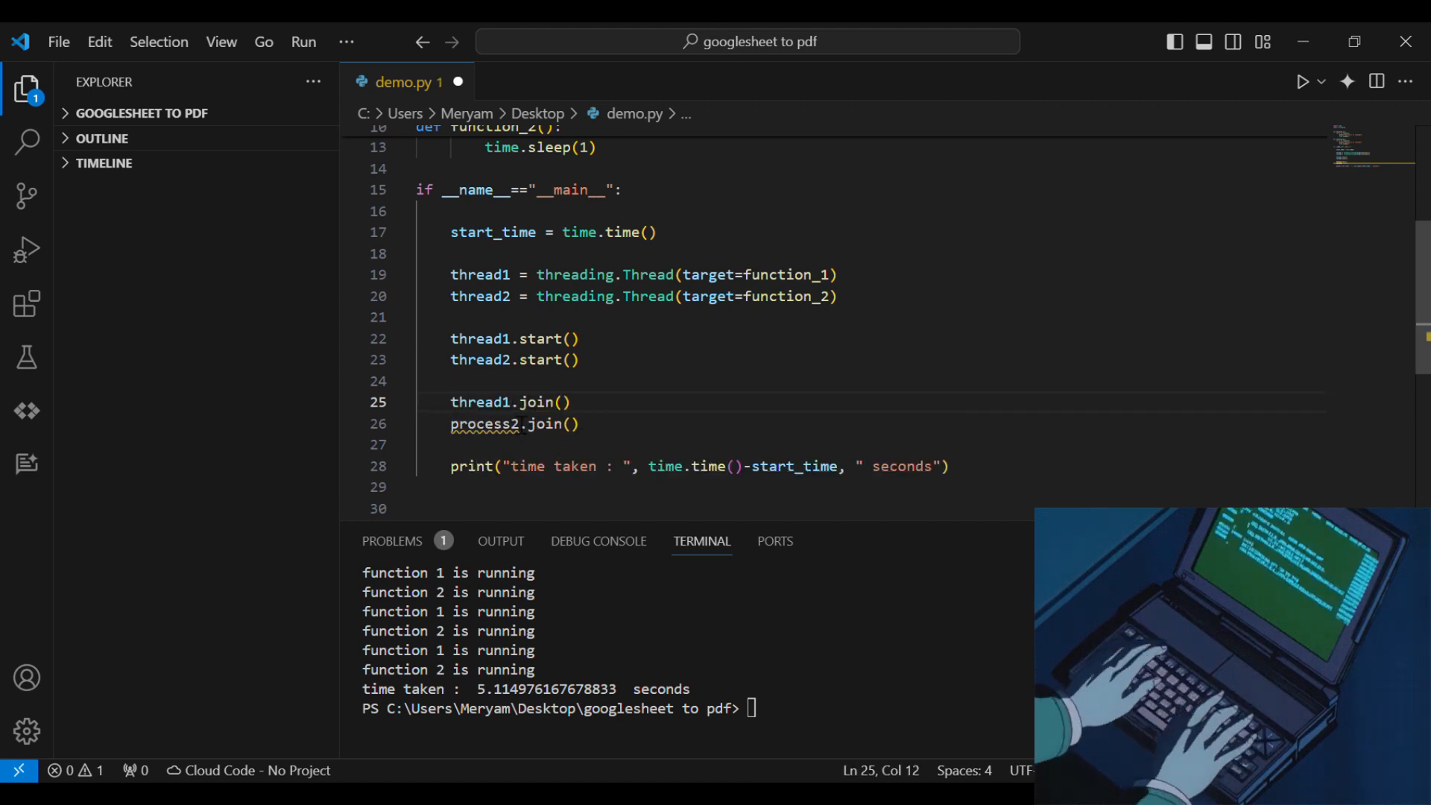
text(thread2.join())
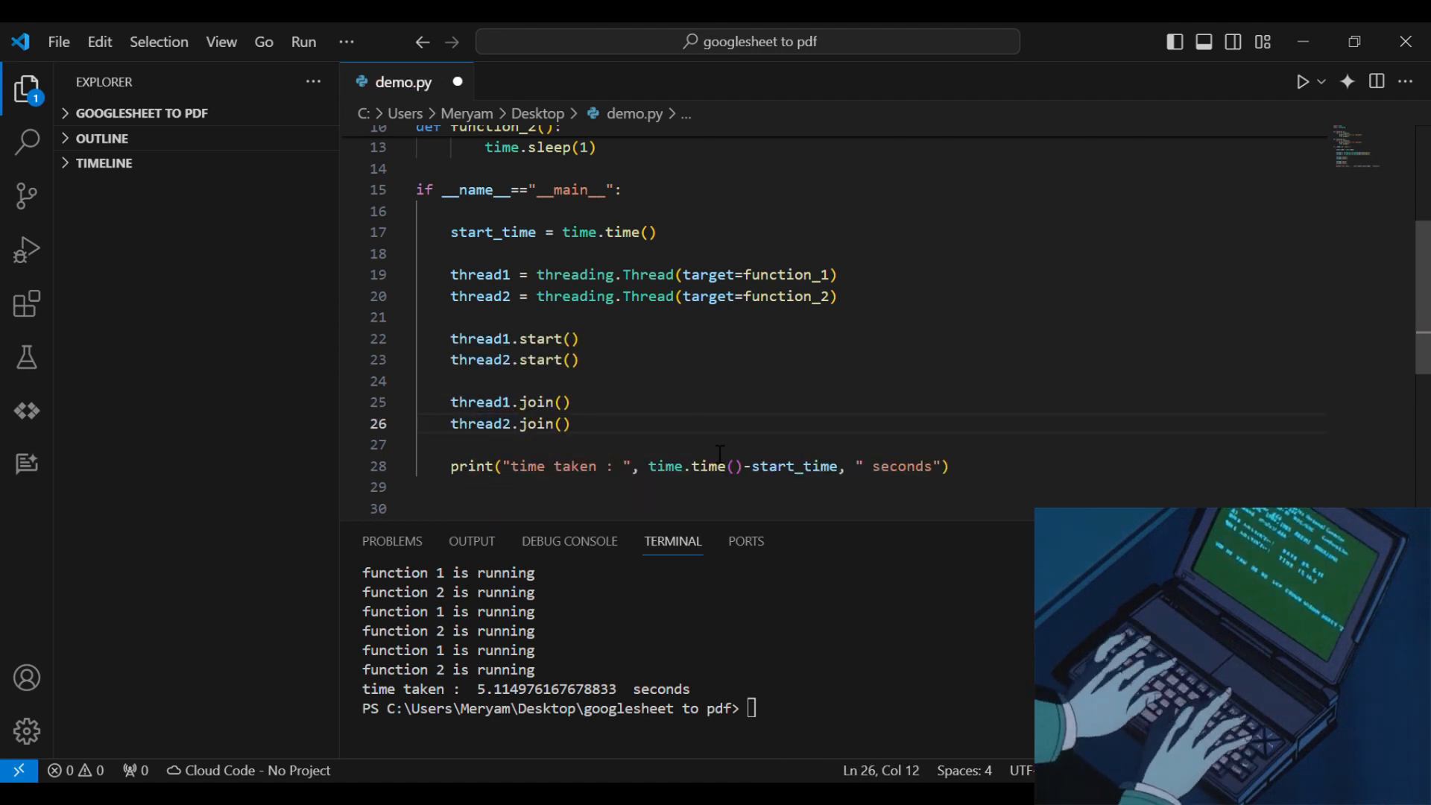
click(563, 401)
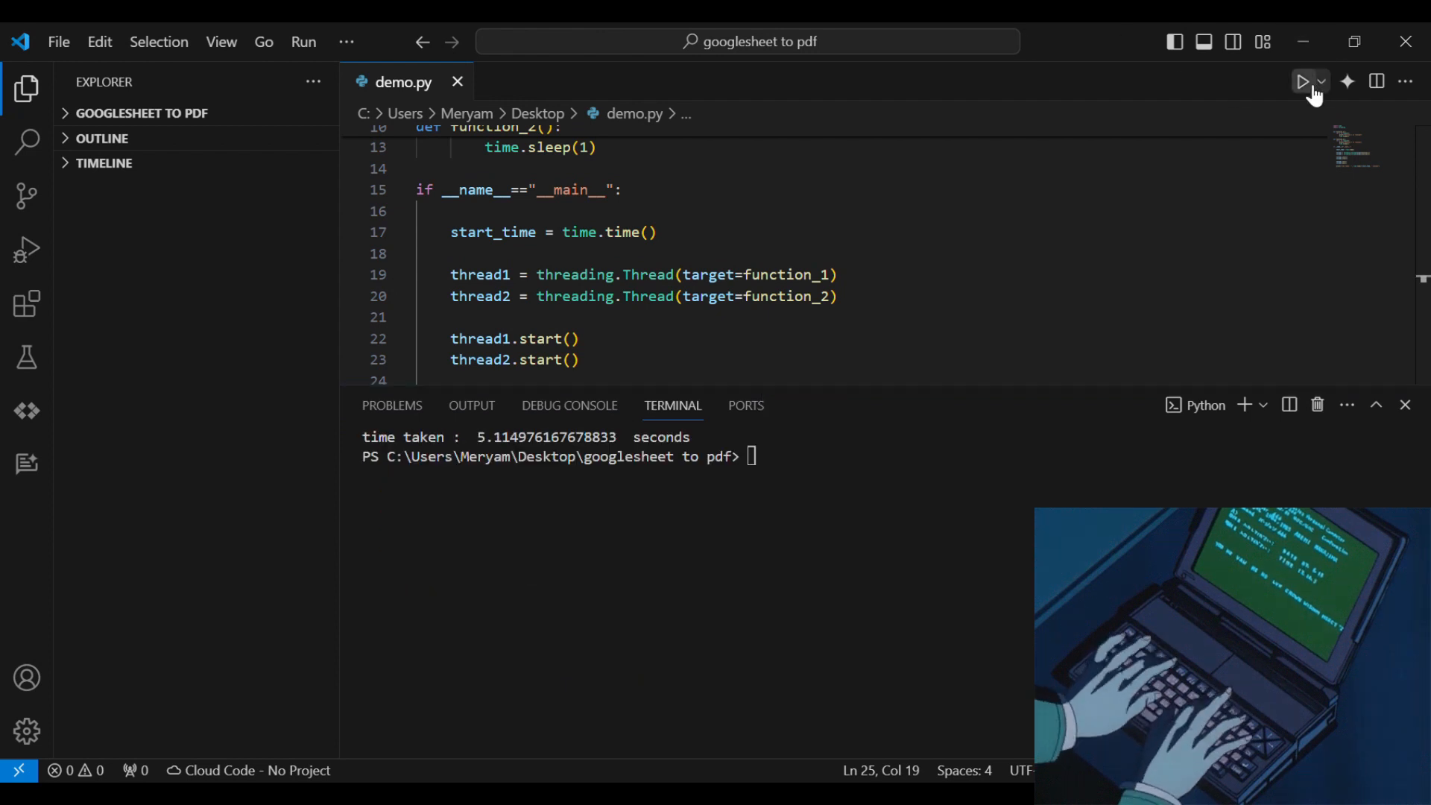
Step: Run the threaded demo.py, showing interleaved output finishing in about 5.0 seconds
click(1303, 80)
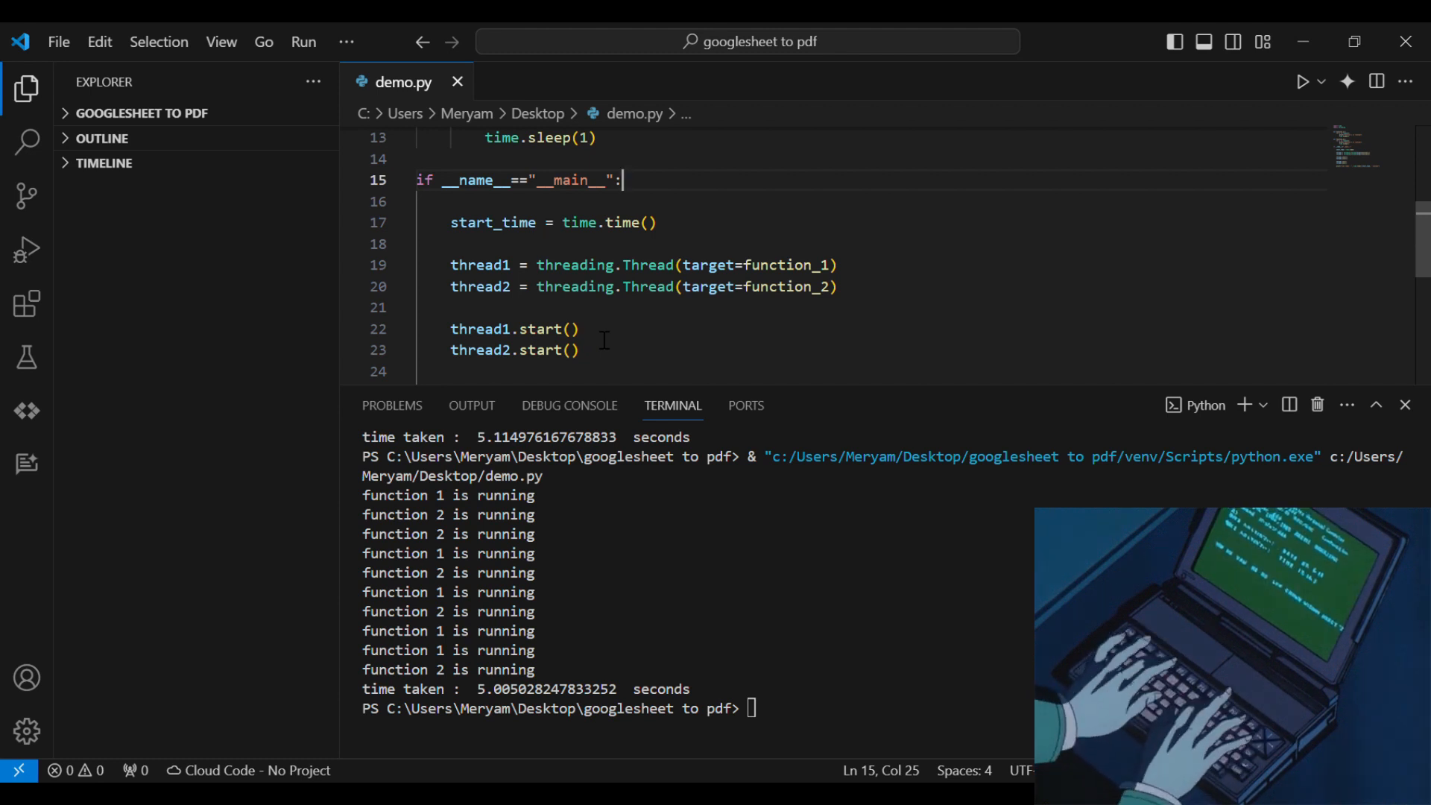
mouse_move(607, 355)
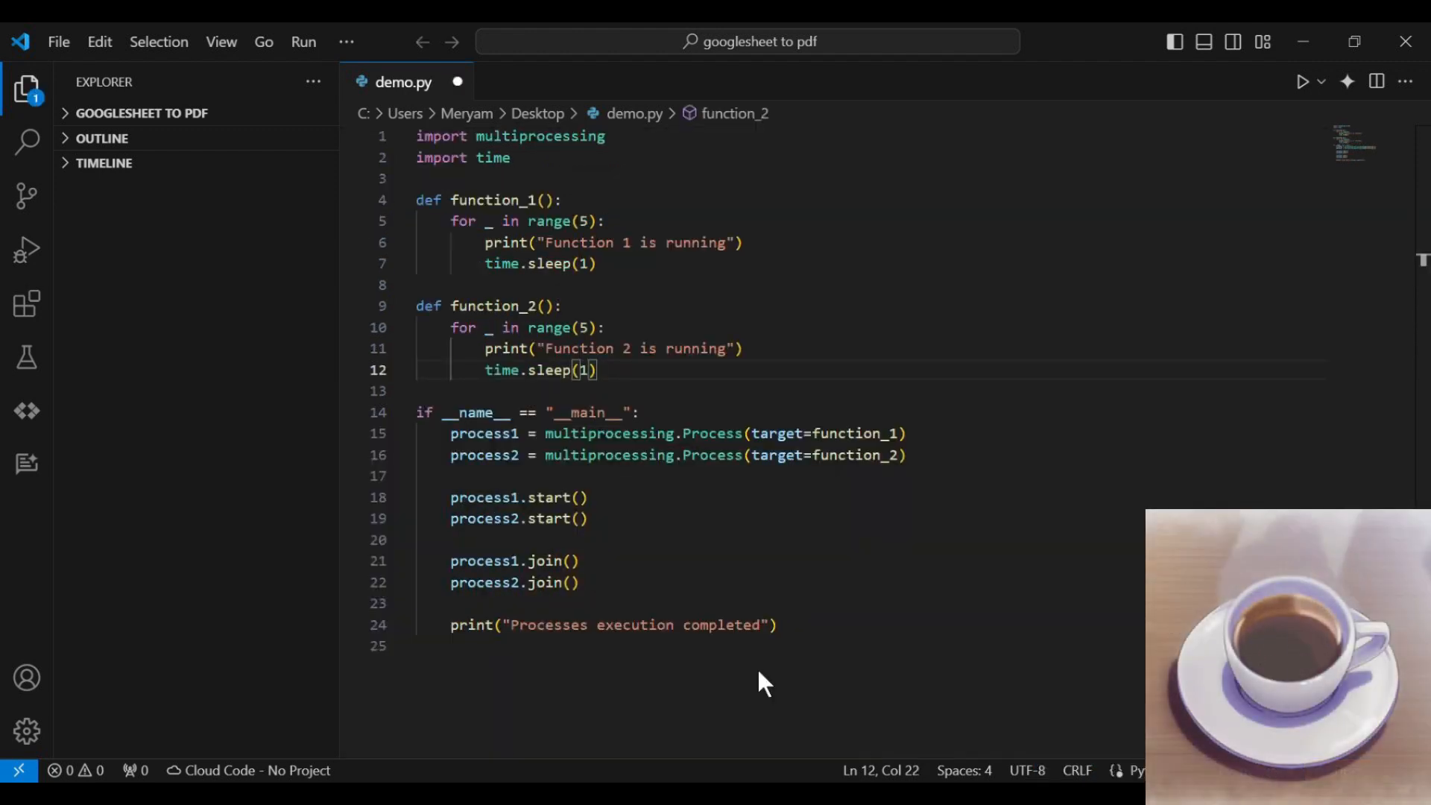
mouse_move(1213, 292)
text(import asyncio)
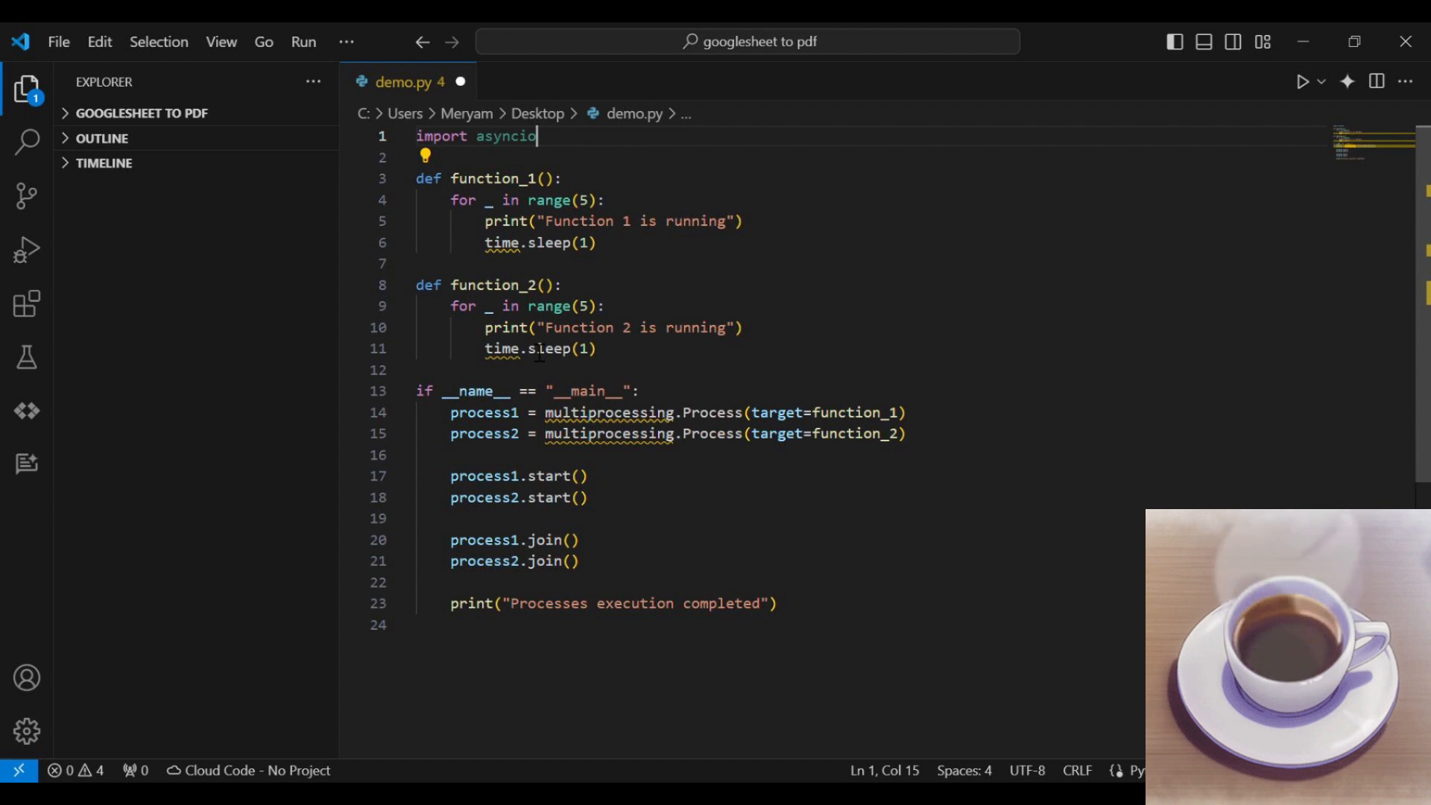
Step: Make function_1 an async def that awaits asyncio.sleep(1), with asyncio imported
click(417, 177)
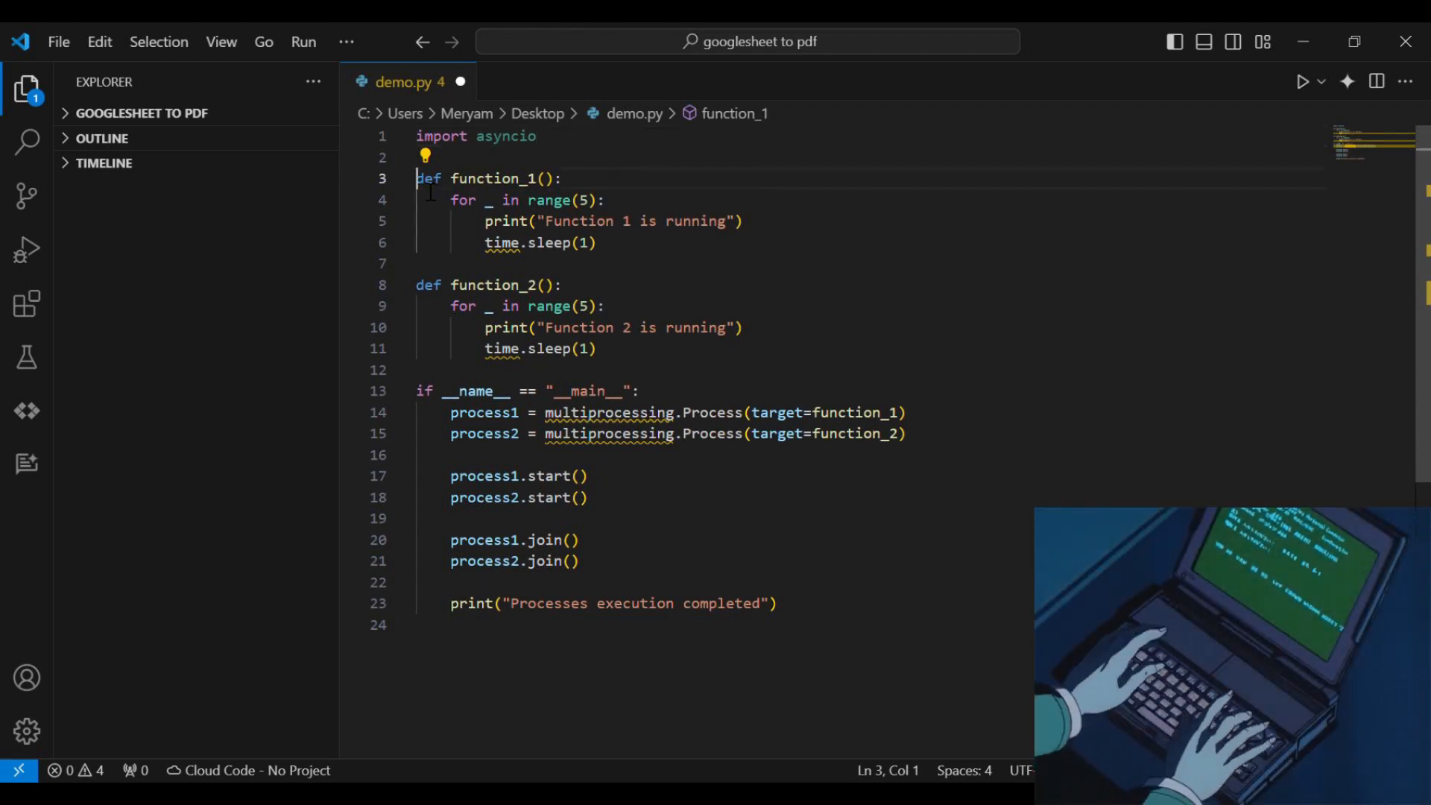
text(async)
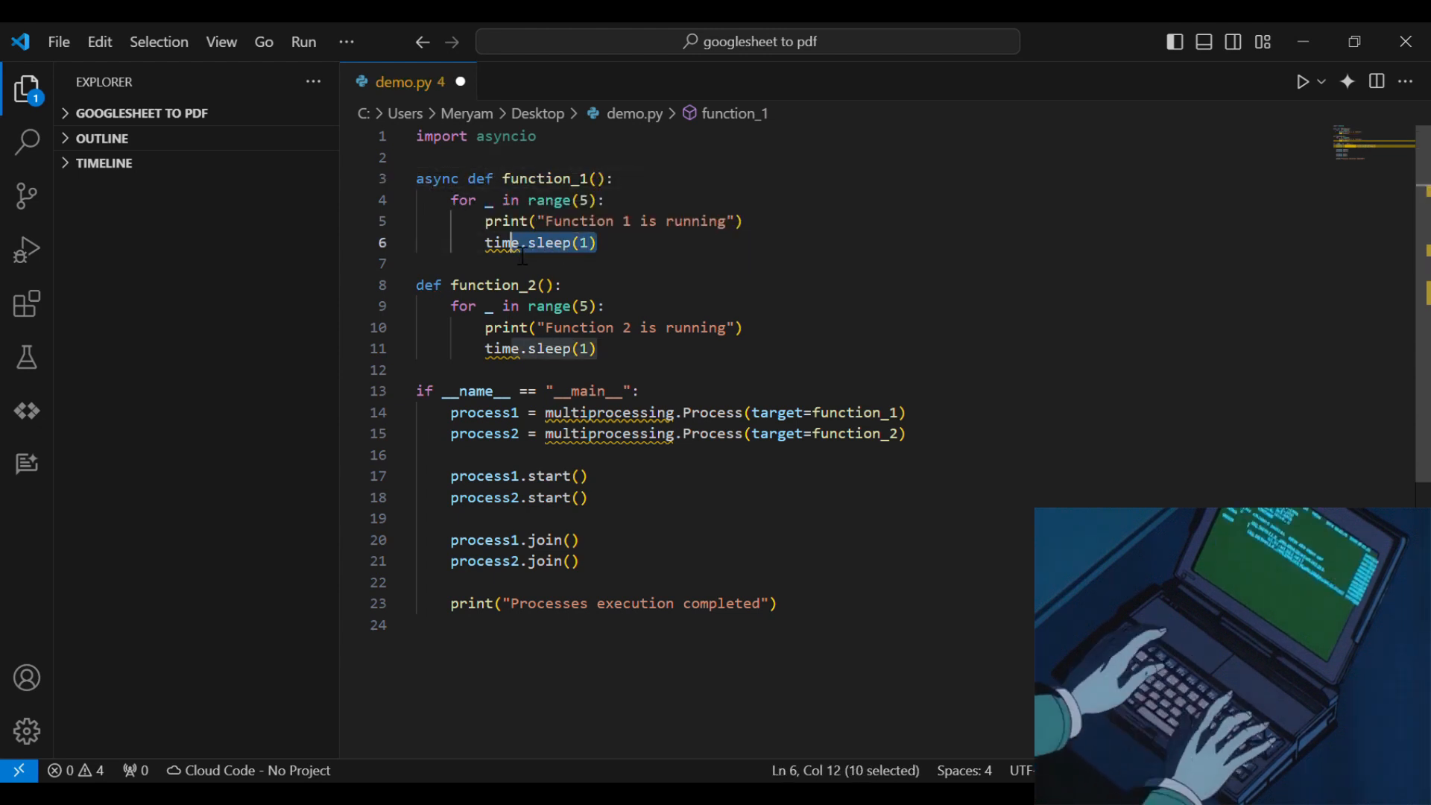
text(a)
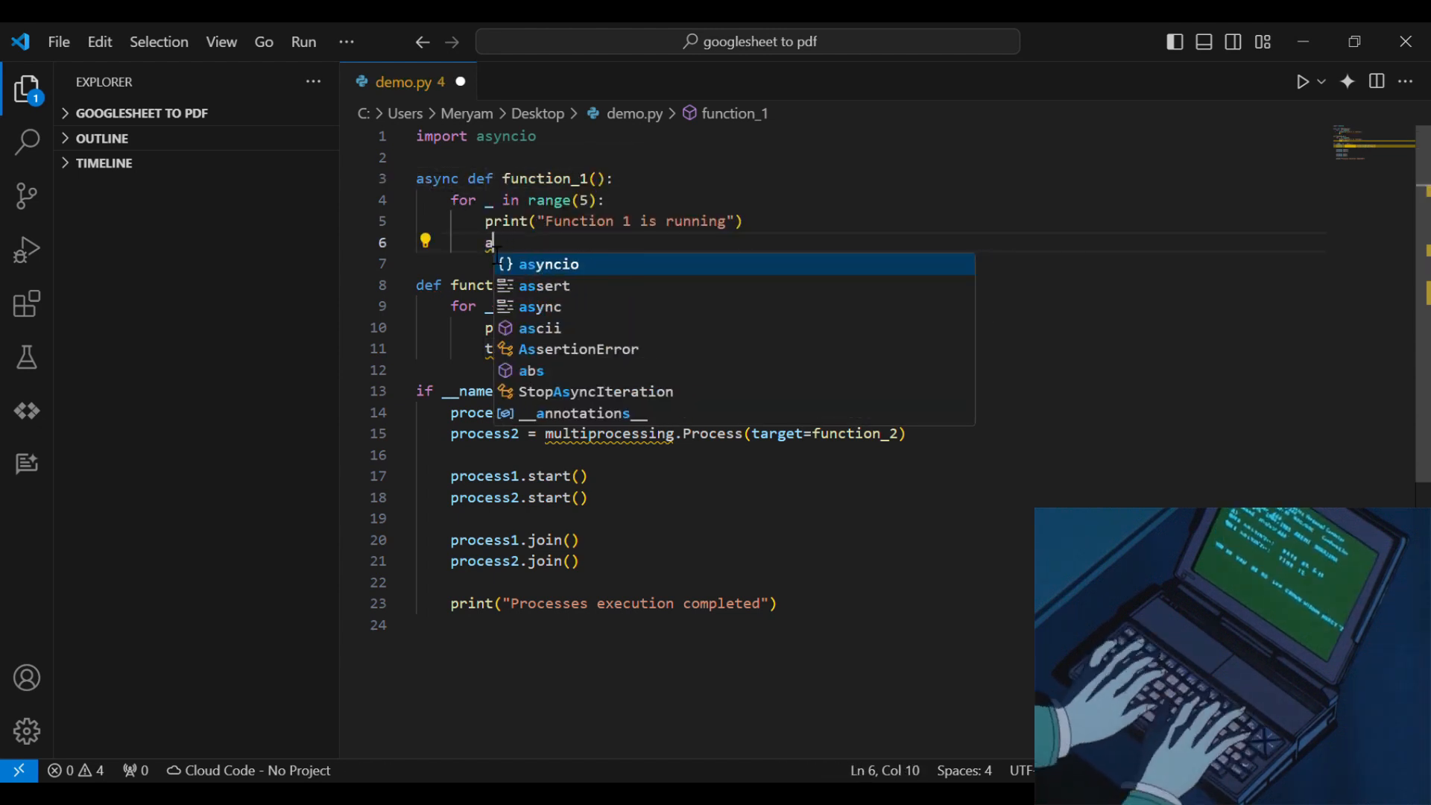
text(wait asyncio.)
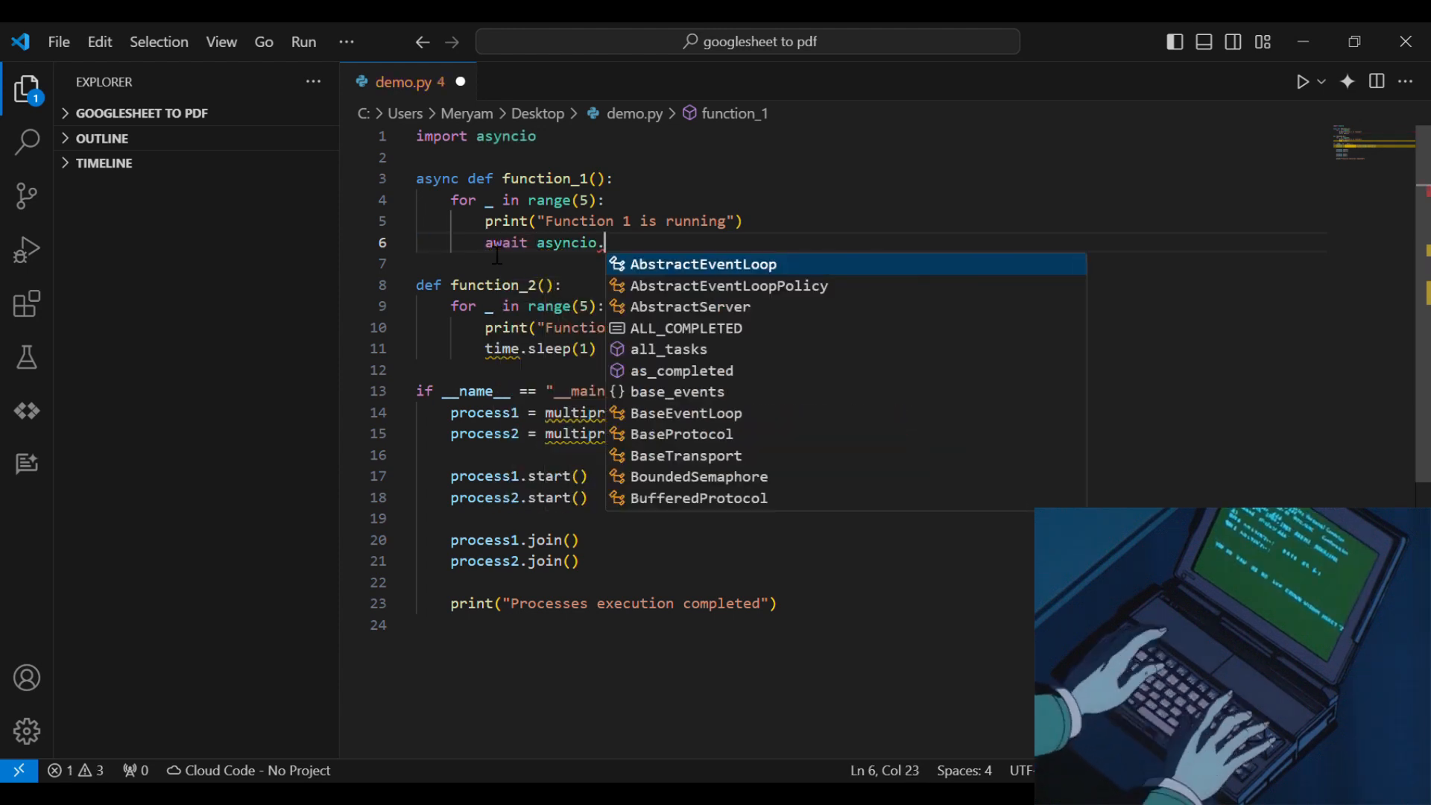
text(sleep(1))
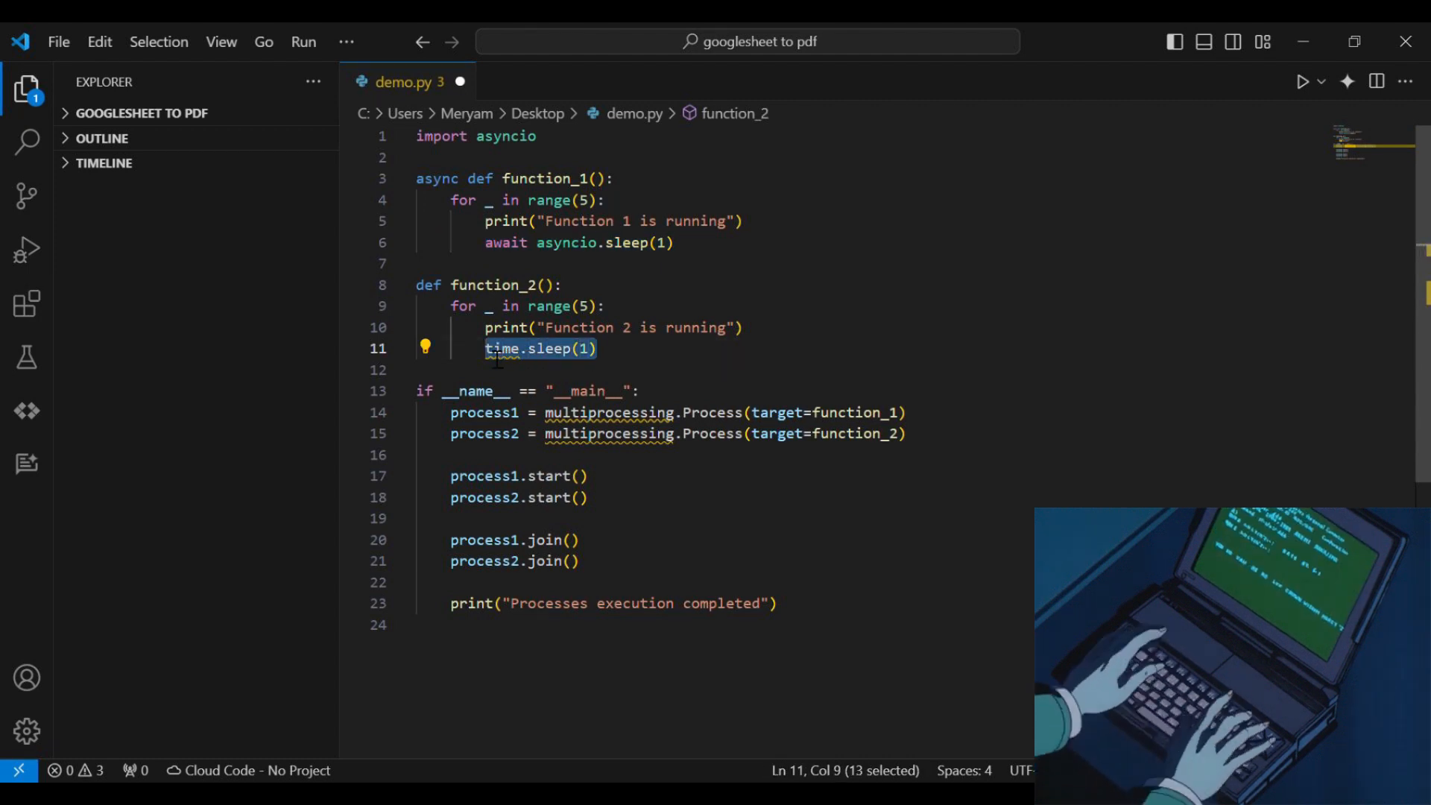
text(asyncio)
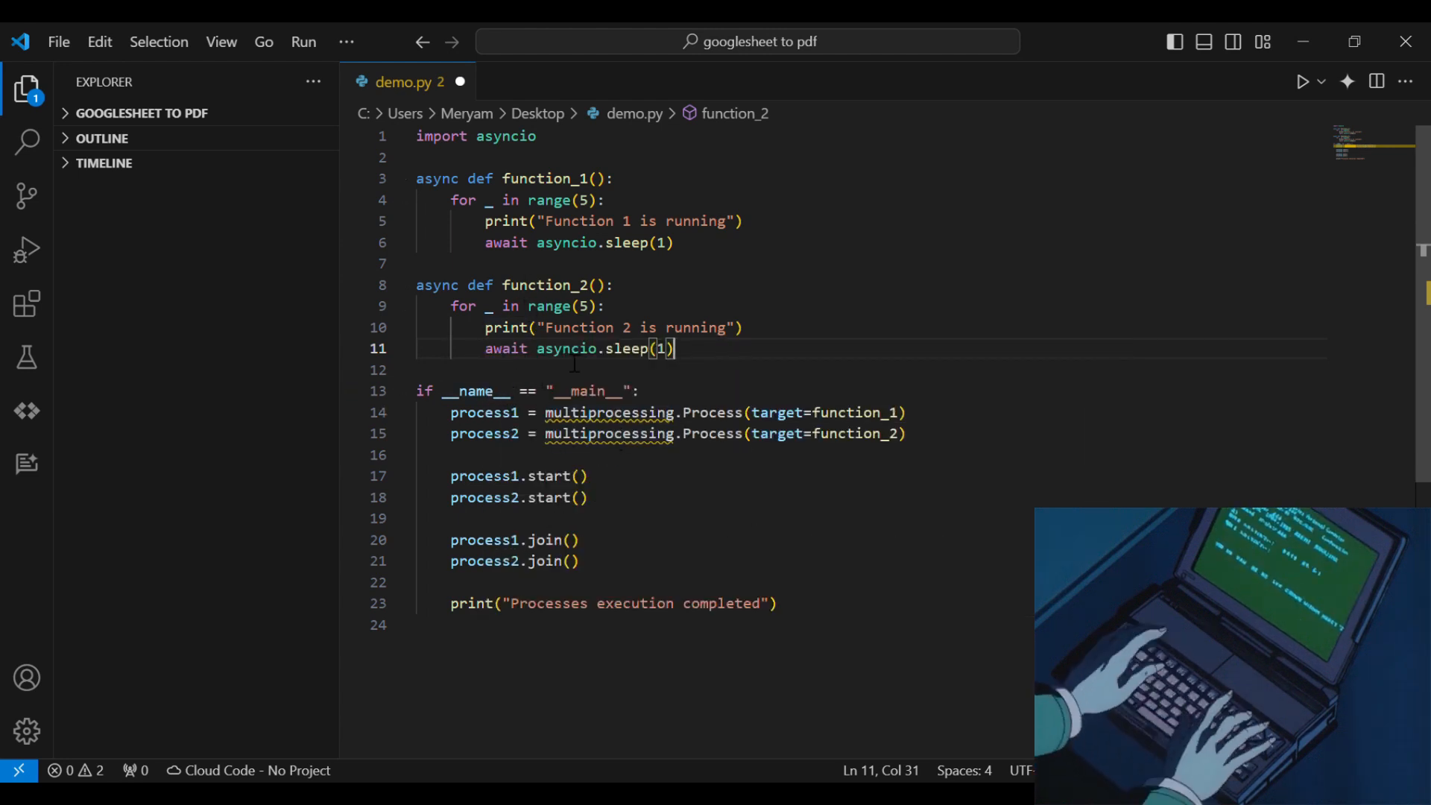
Step: Define async def main() awaiting asyncio.gather of both functions and call asyncio.run(main())
text(async def)
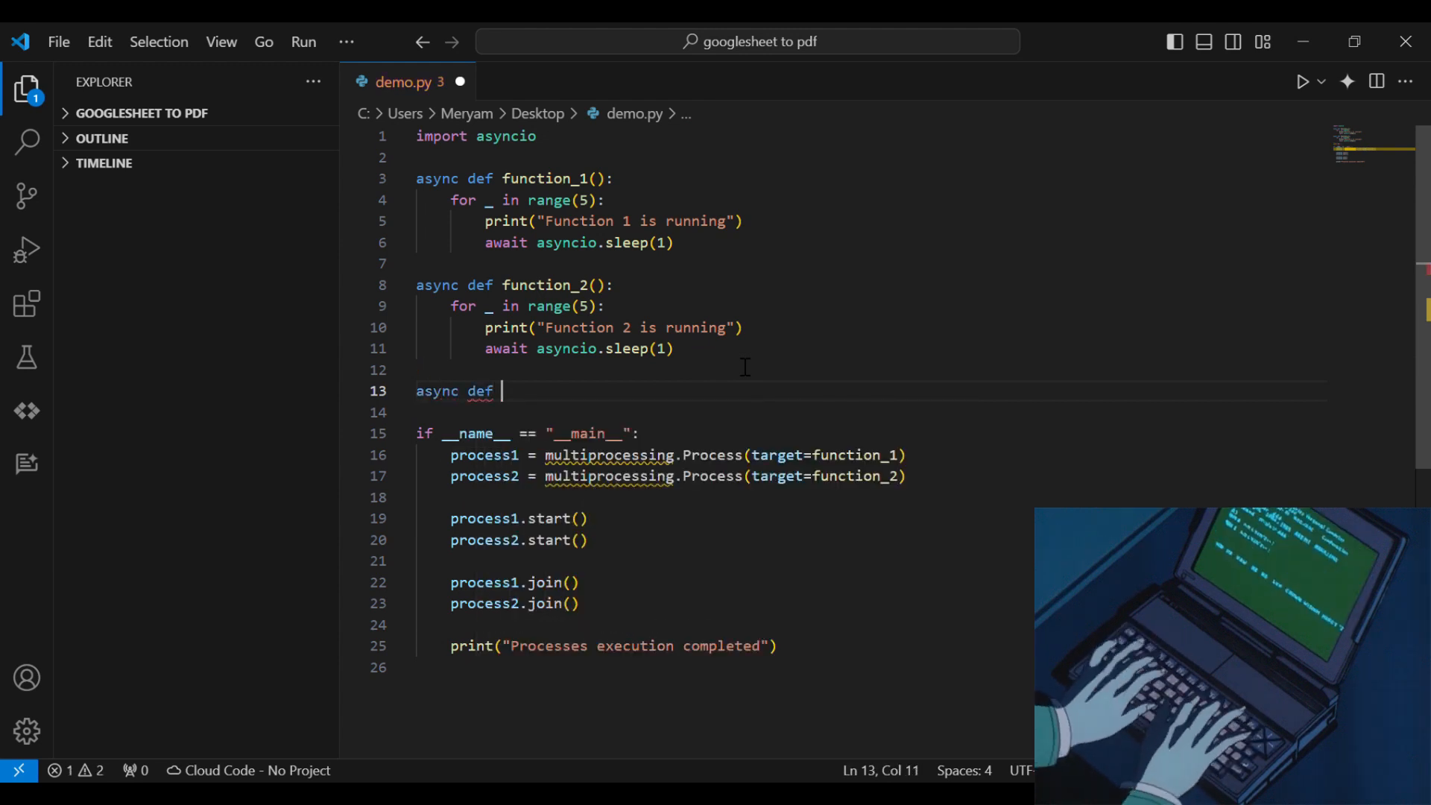
text(main():)
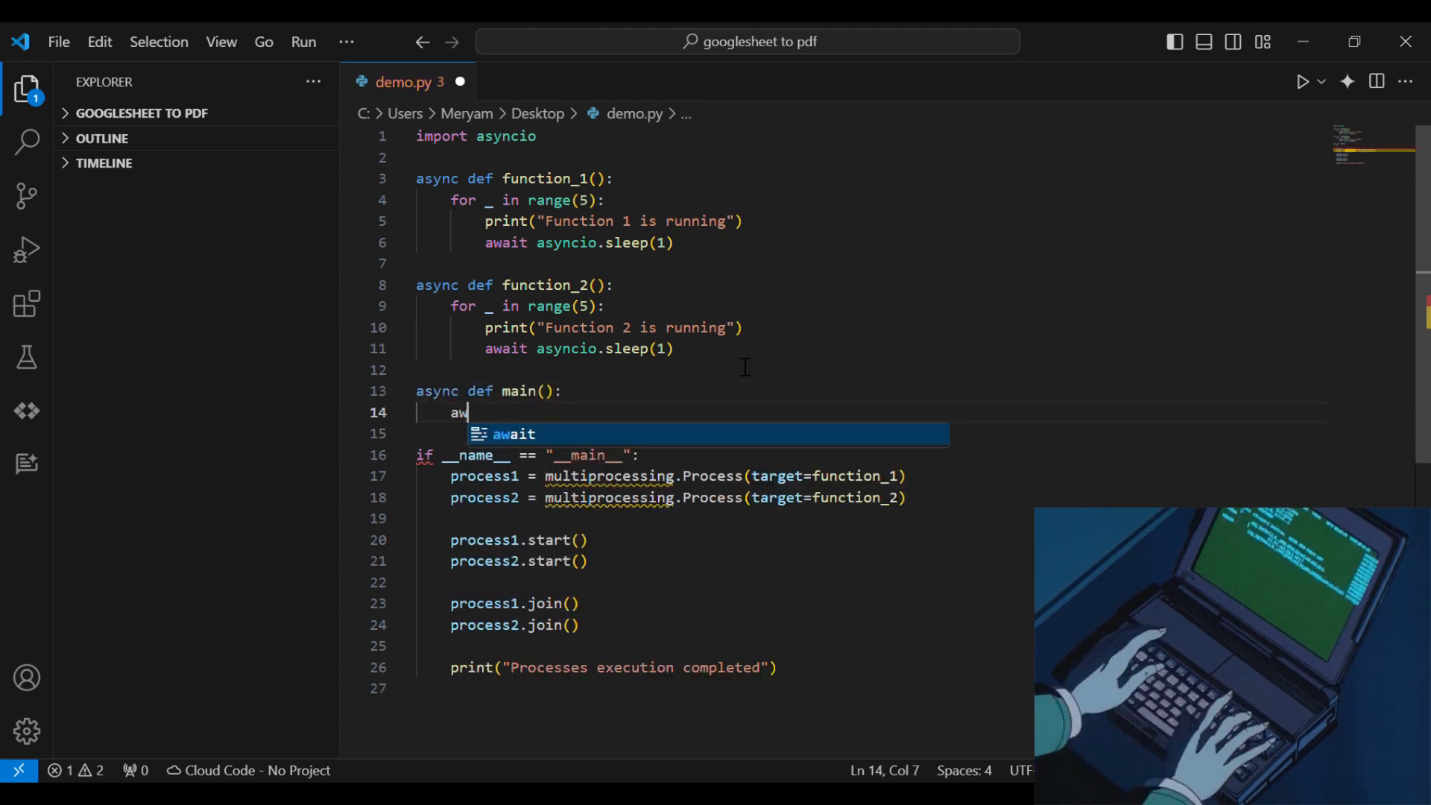
text(ait asyncio.gathe)
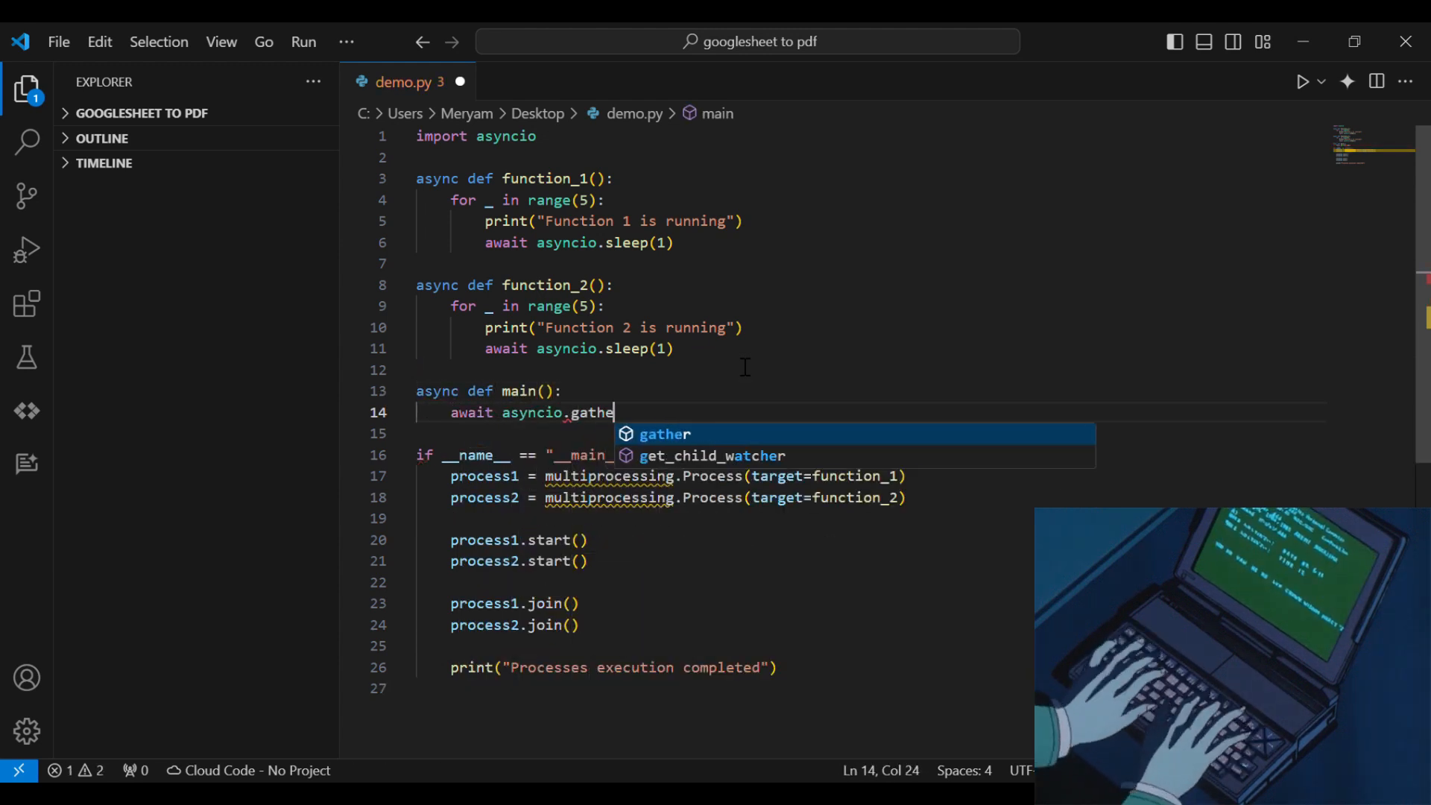
text(r(function_1(),function_2()
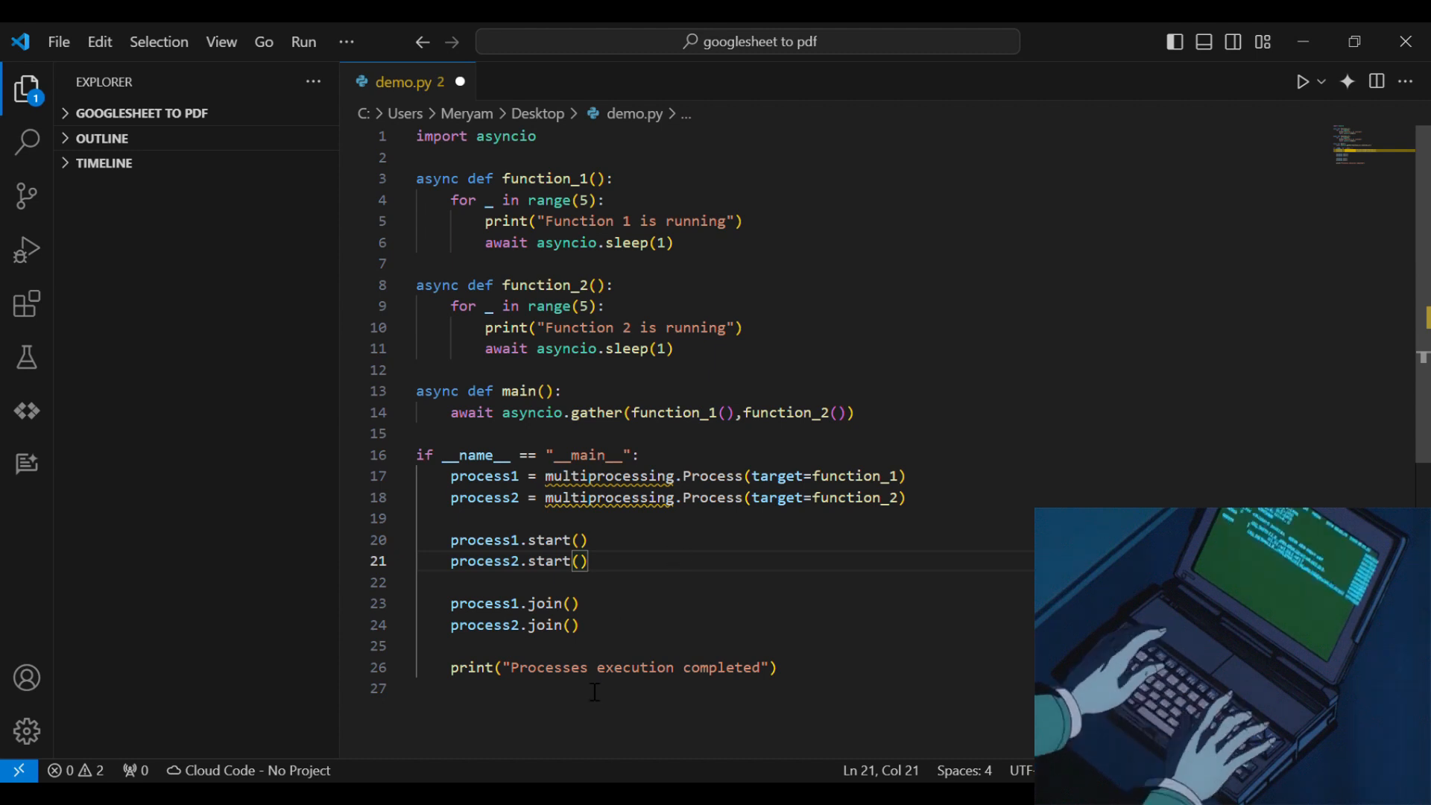
text(asy)
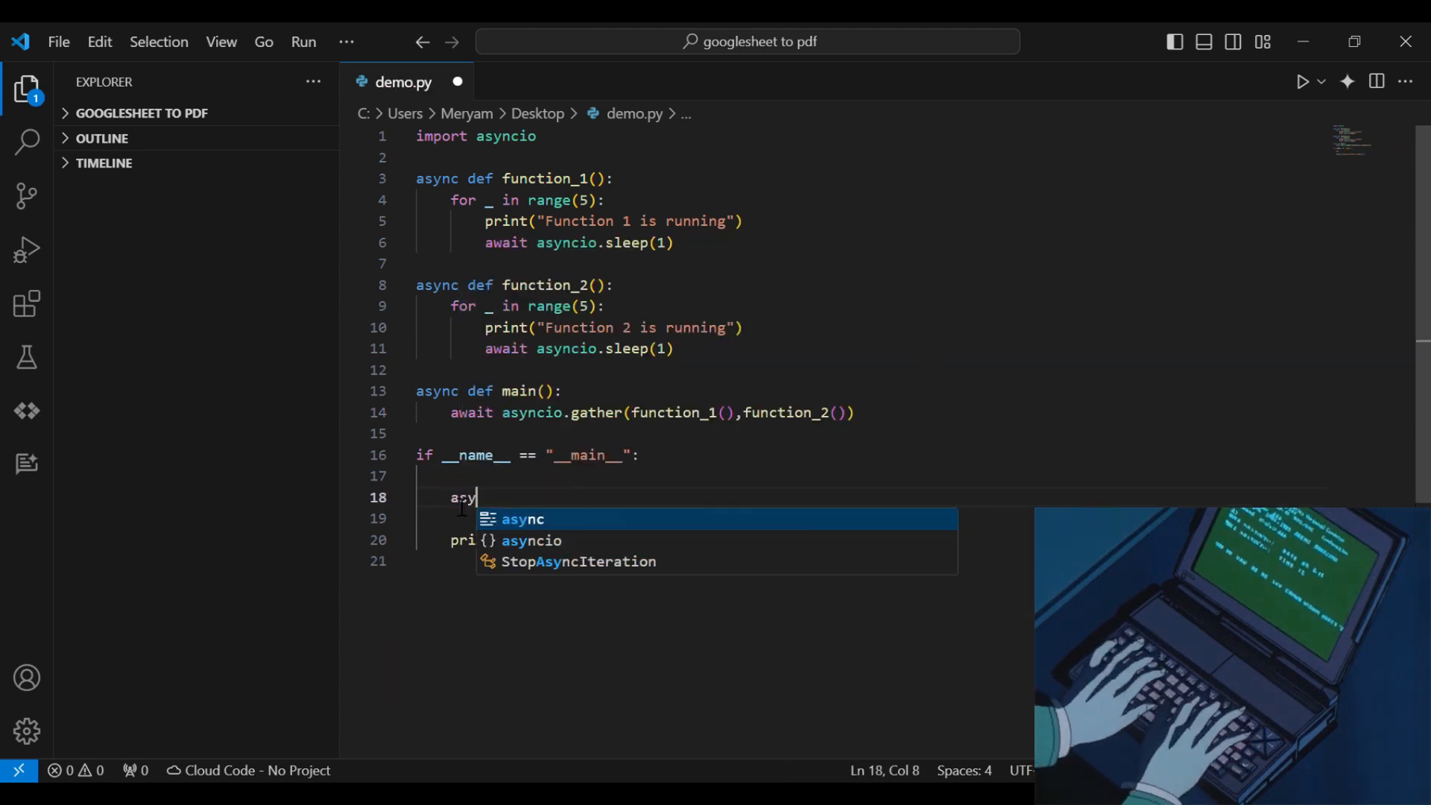
text(ncio.run(main()
click(870, 157)
text(import time)
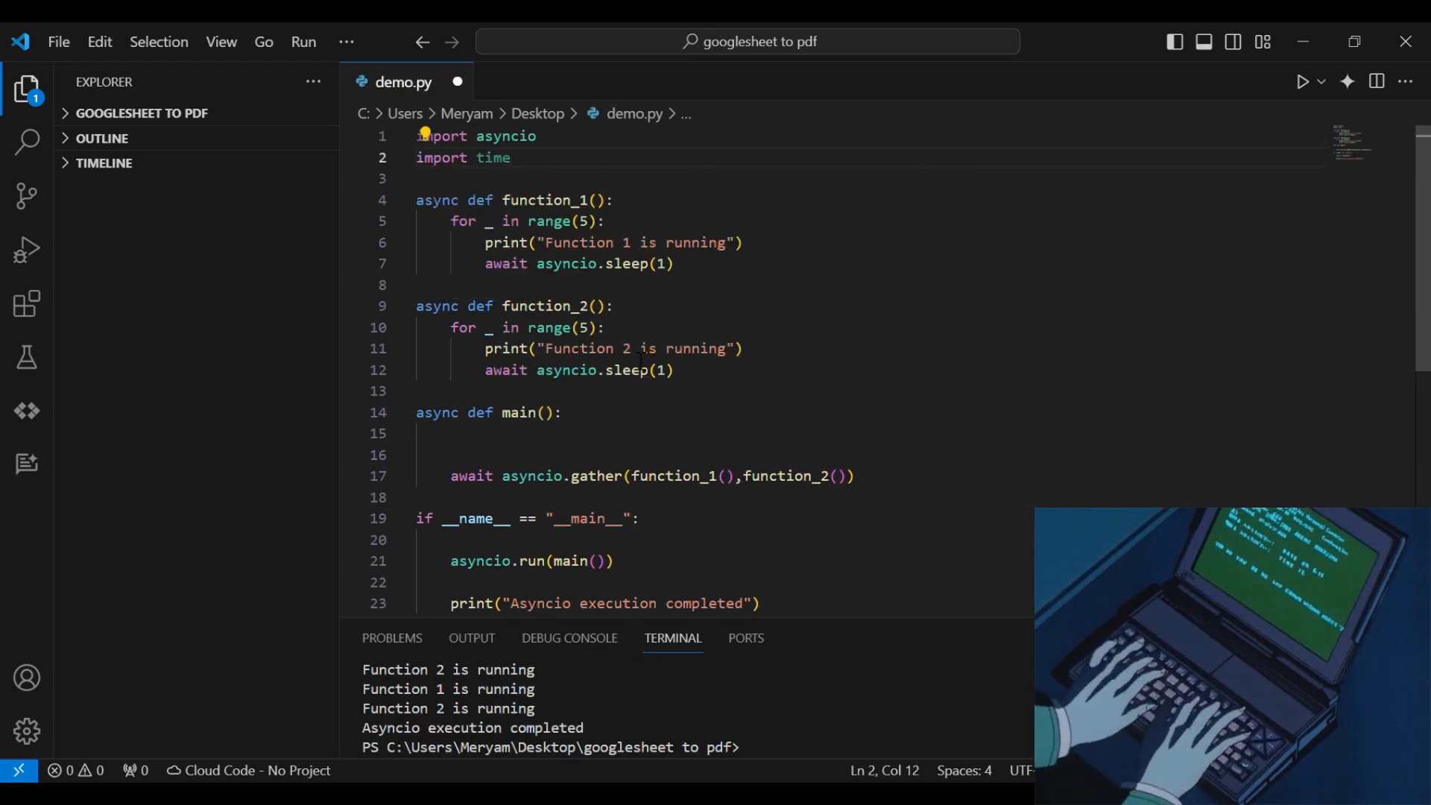
Step: Record start_time = time.time() before asyncio.run and print 'Time taken' as time.time() - start_time
text(start_time = time.time())
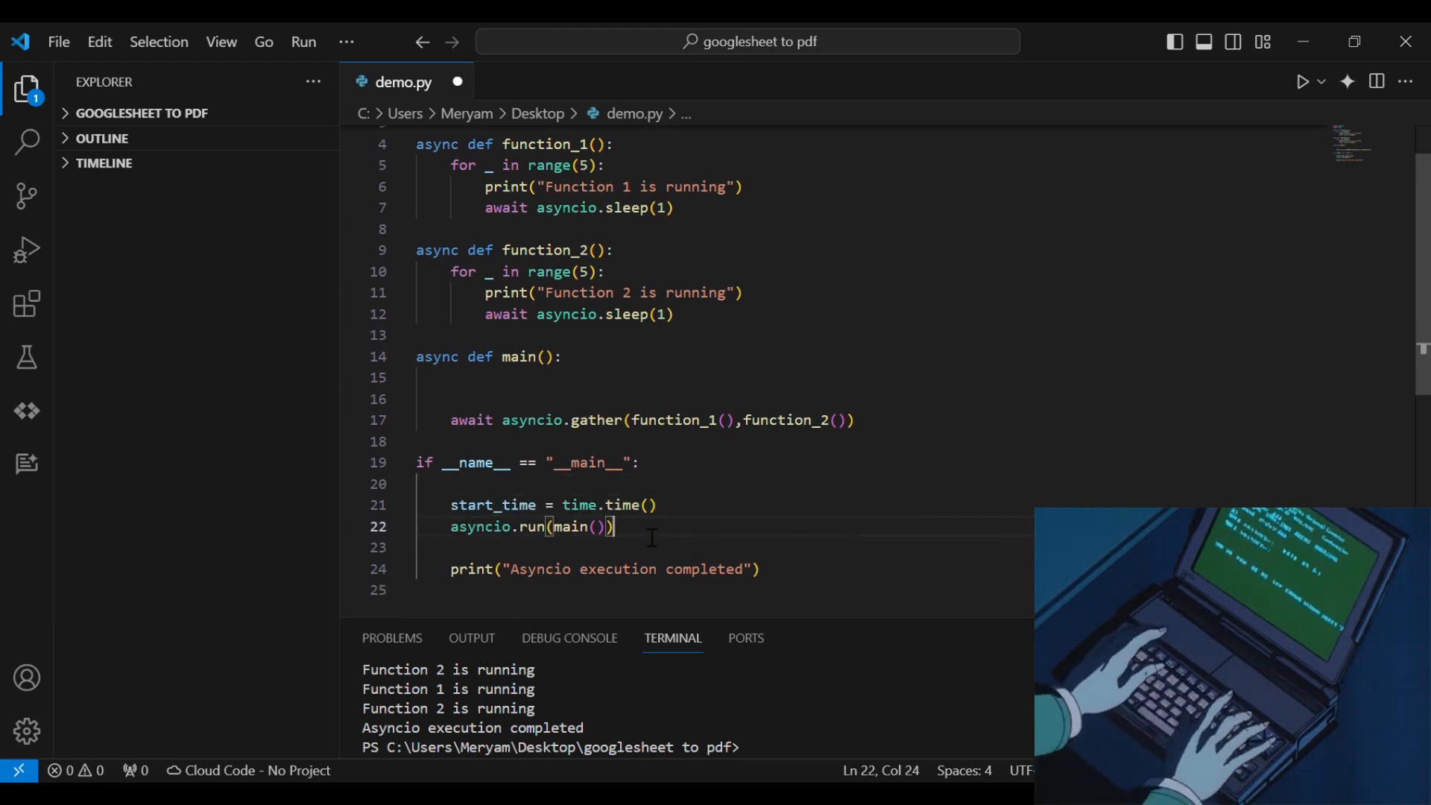
text(print("Time taken")
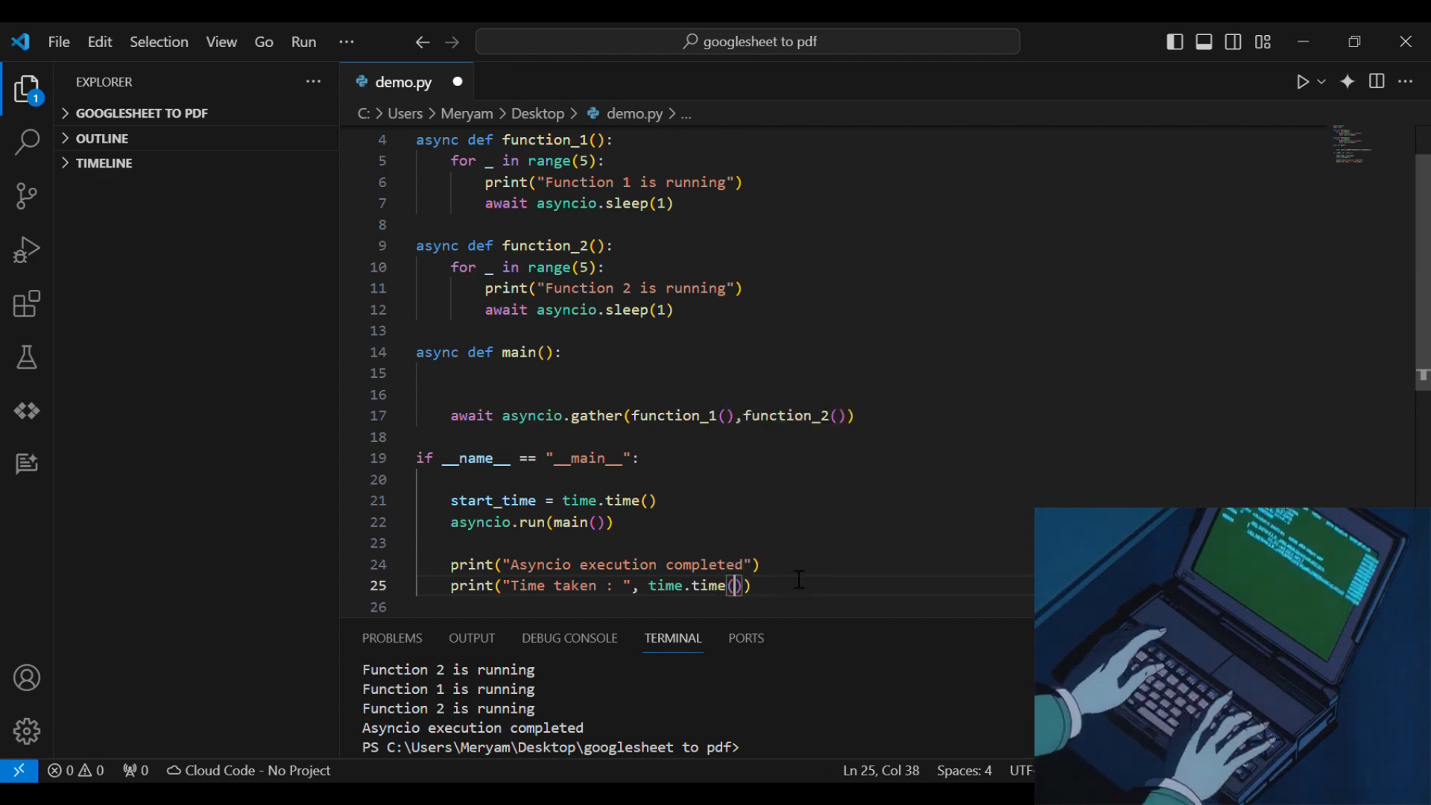
text(- start_time,)
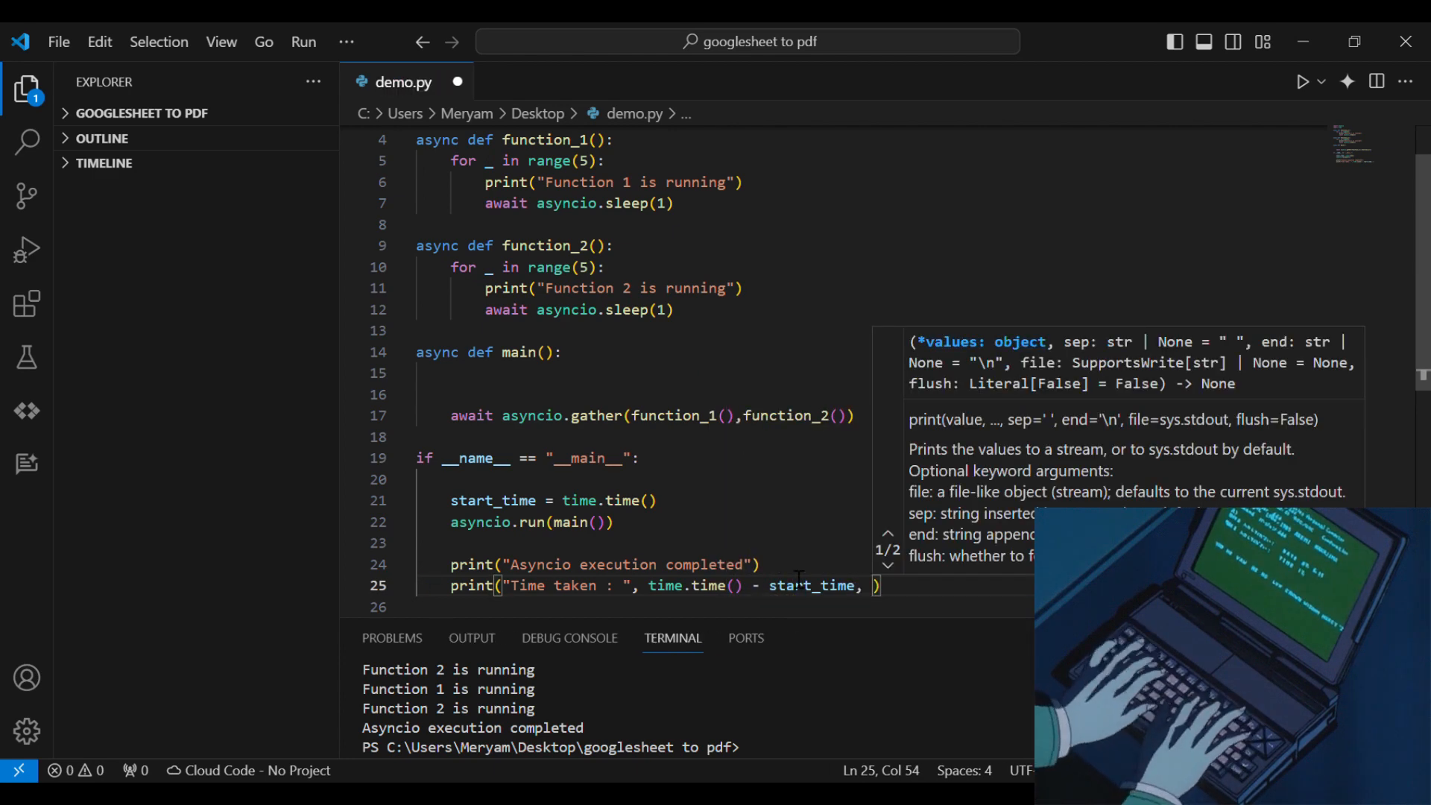